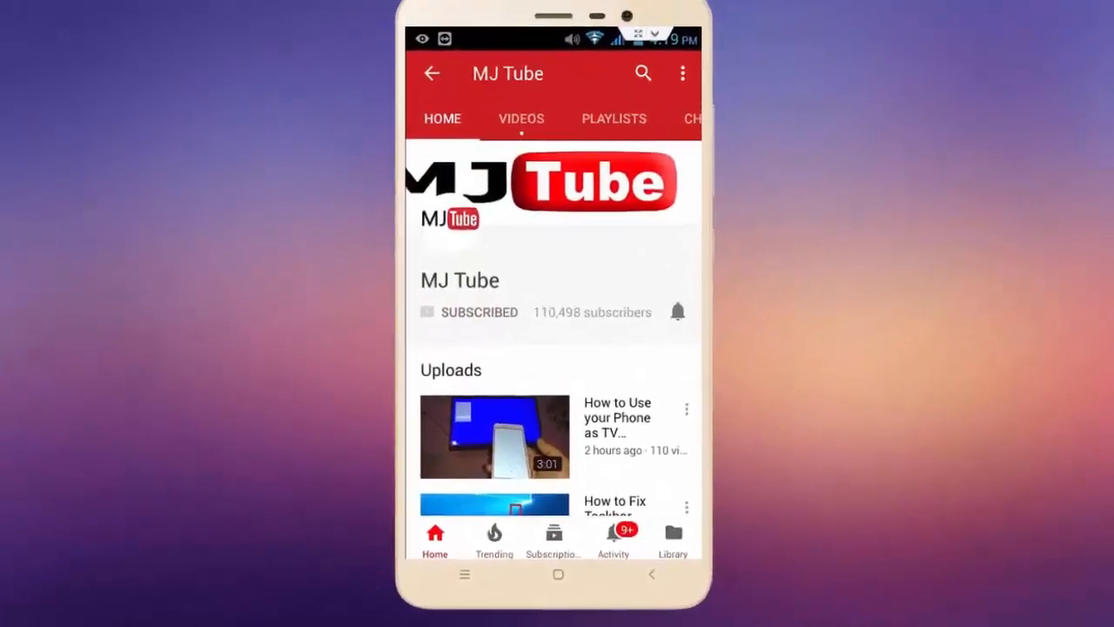
Search the taskbar for 'servic' and launch the Services console
click(677, 310)
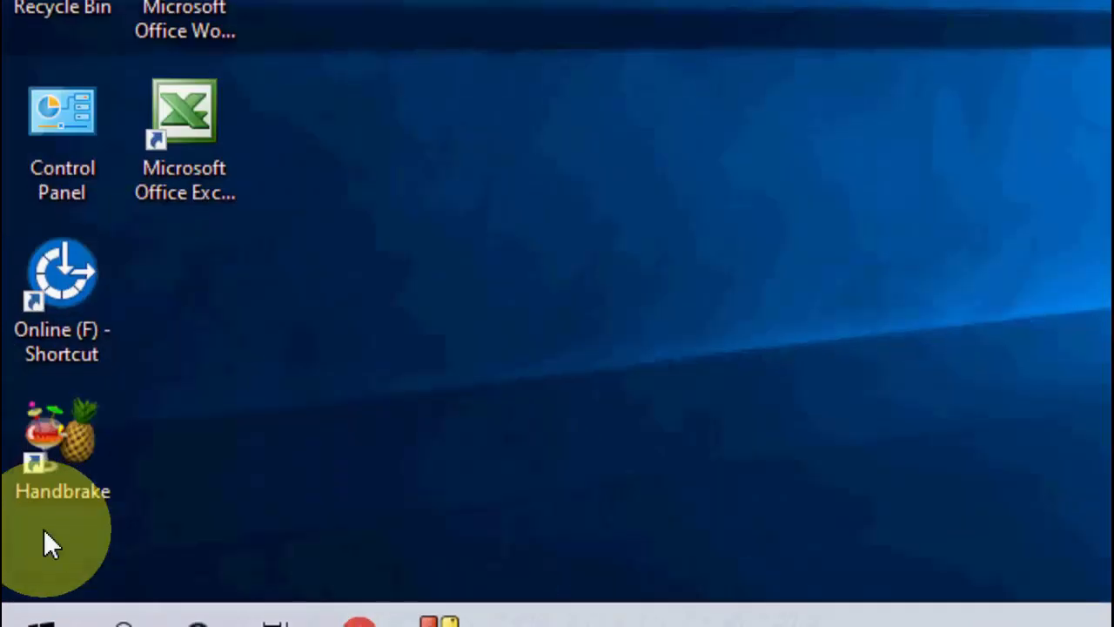
text(servic)
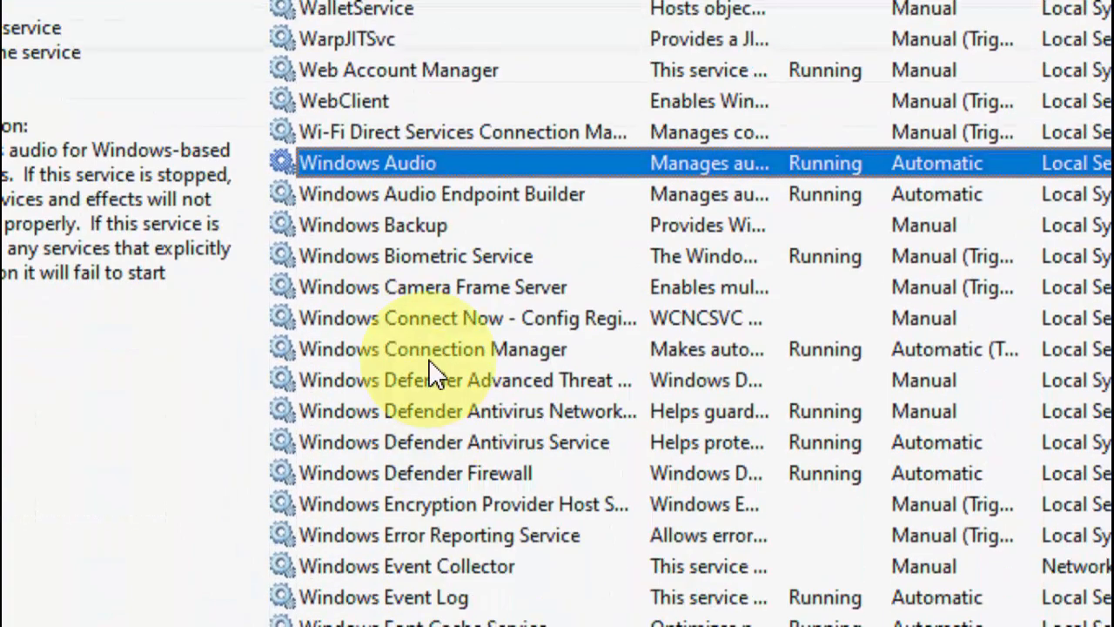
Stop and restart the Windows Update service, keeping Automatic startup, and apply the change
scroll(down, 3)
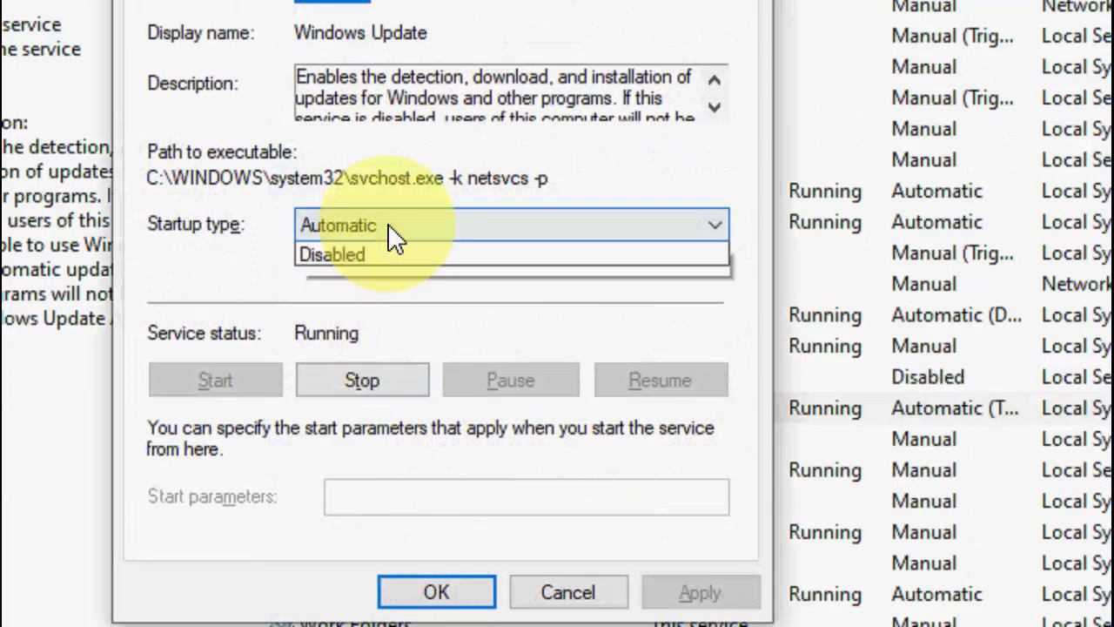
click(338, 224)
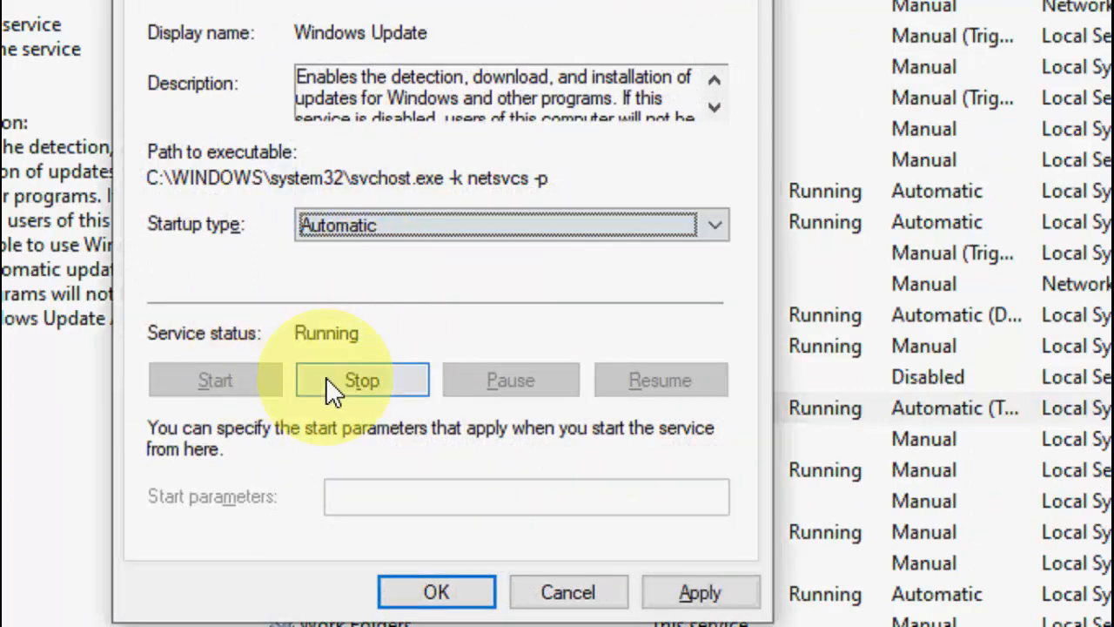
click(362, 380)
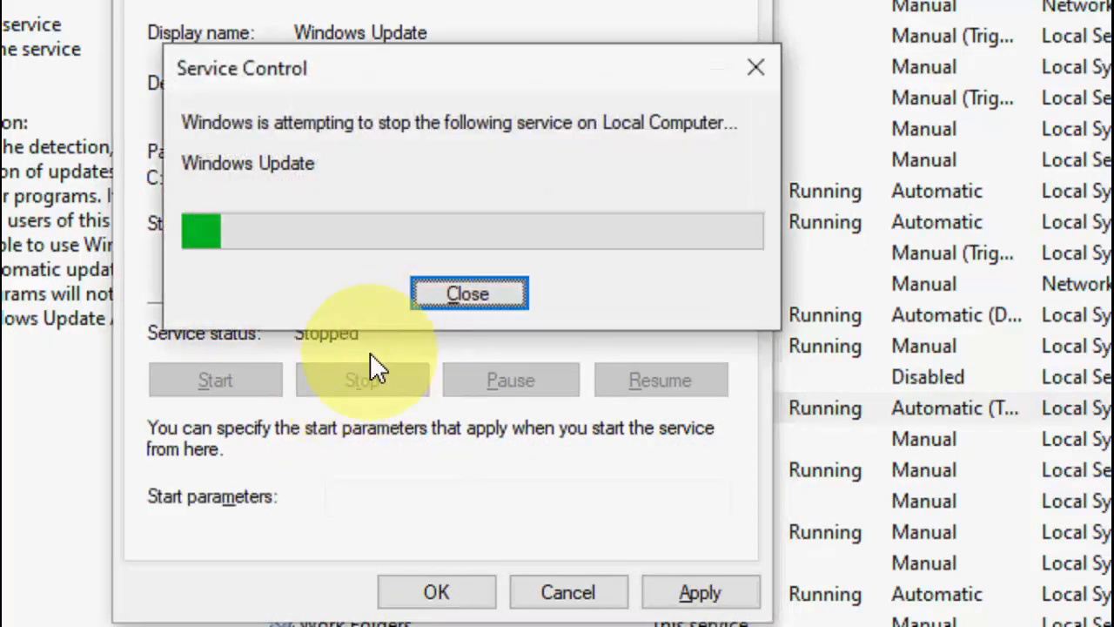
click(215, 381)
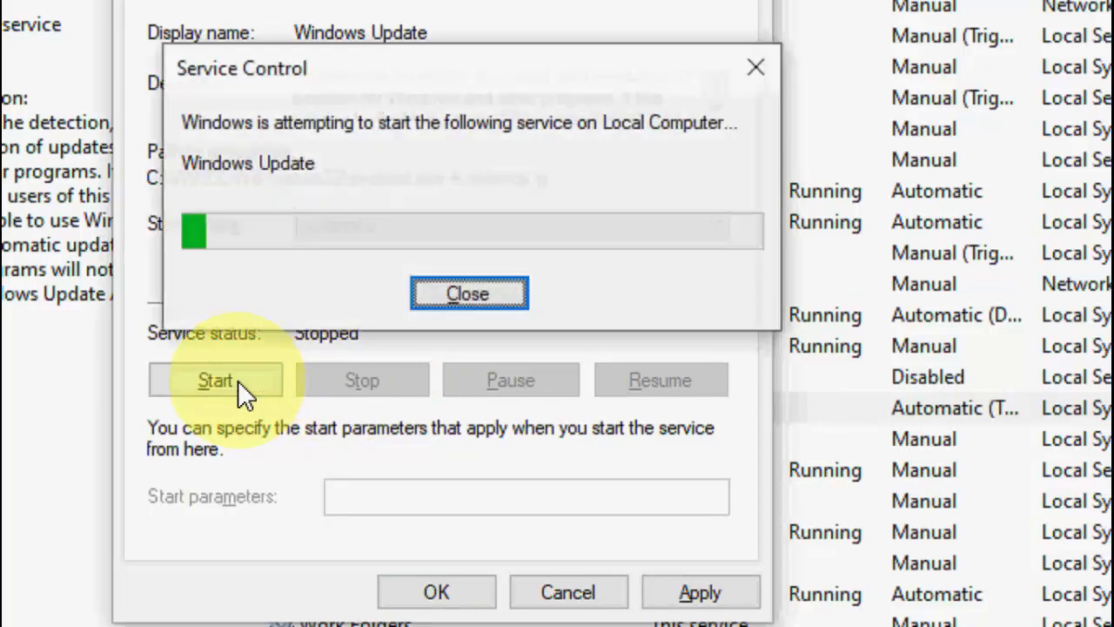
click(468, 293)
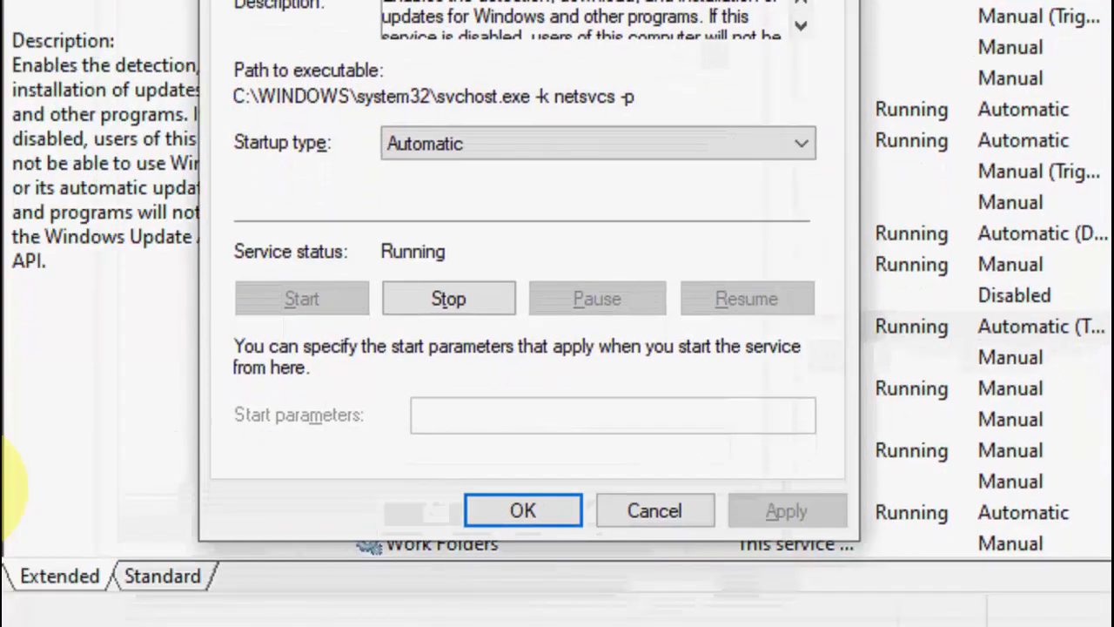
click(521, 509)
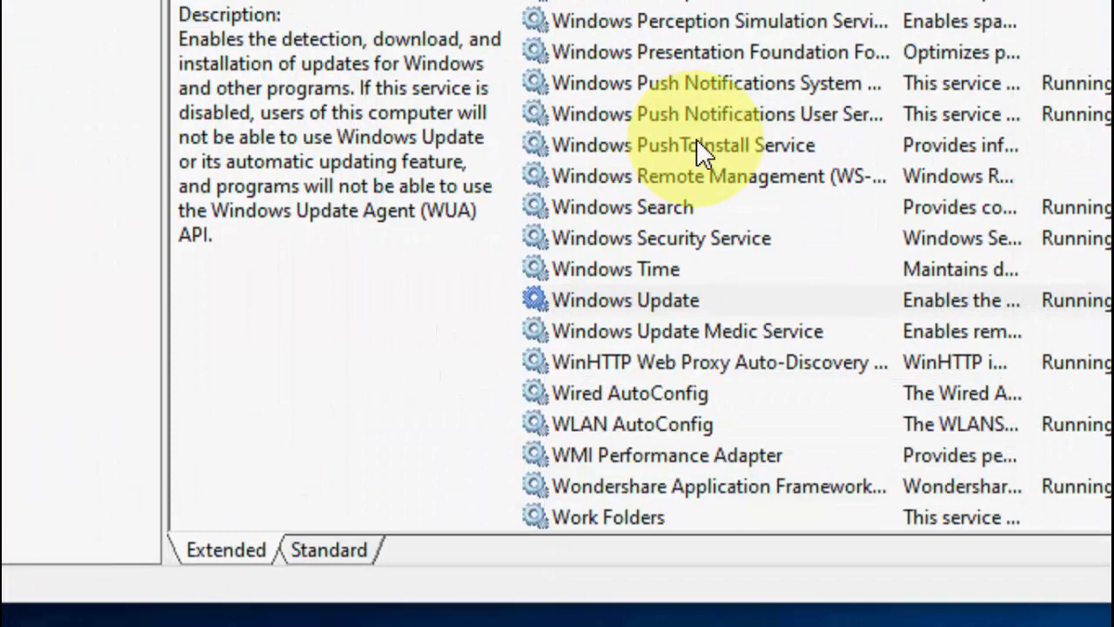
click(696, 176)
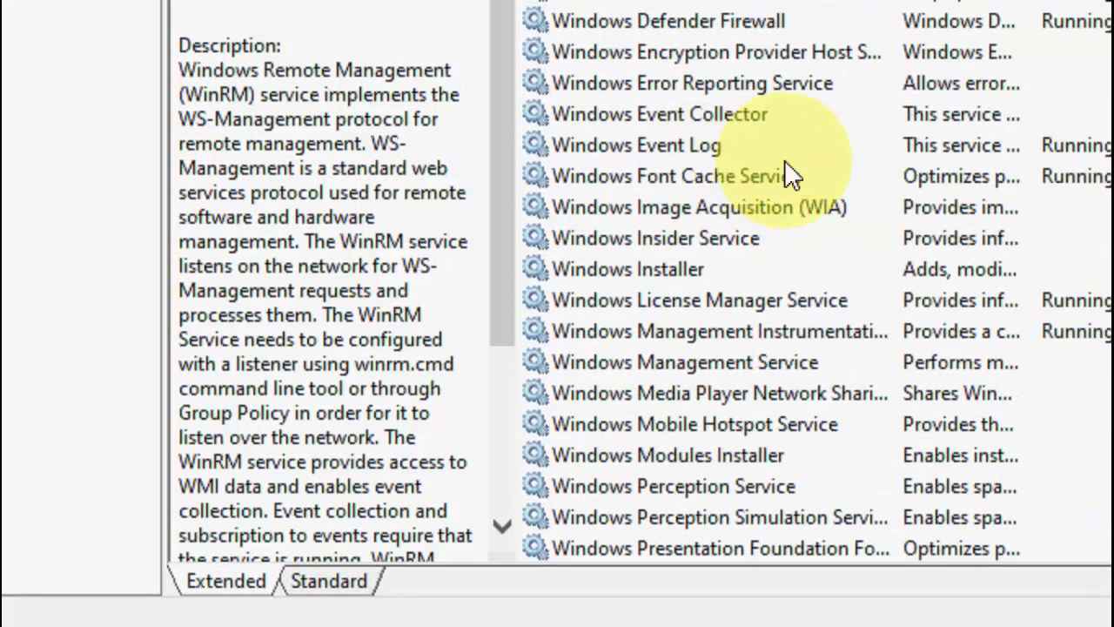
Start the Windows Installer service so it shows Running, and confirm its properties
double_click(628, 269)
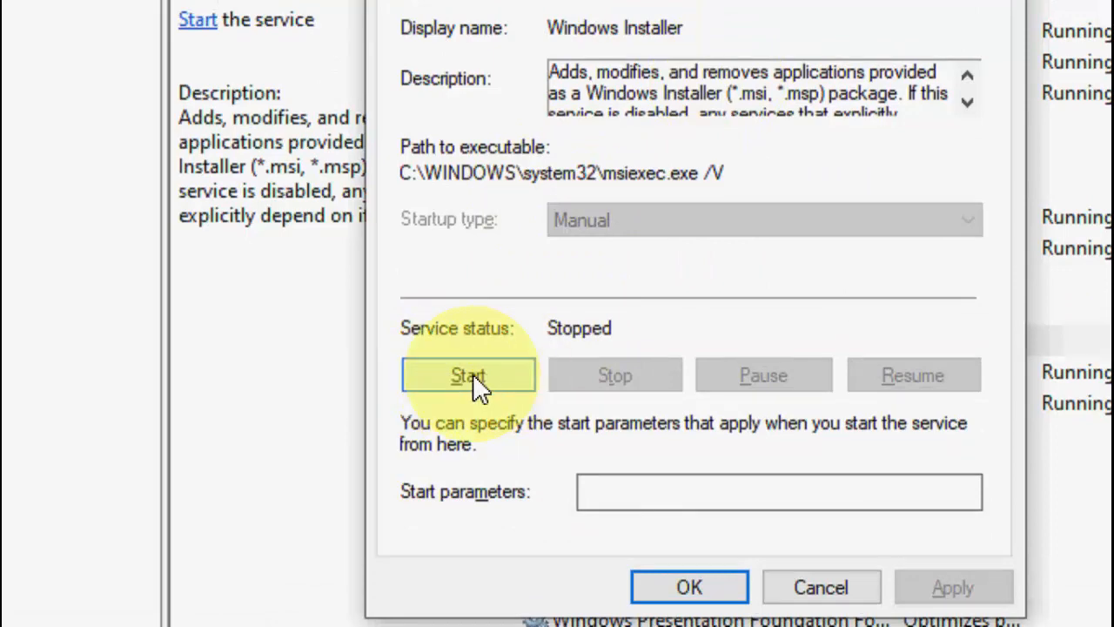
click(467, 374)
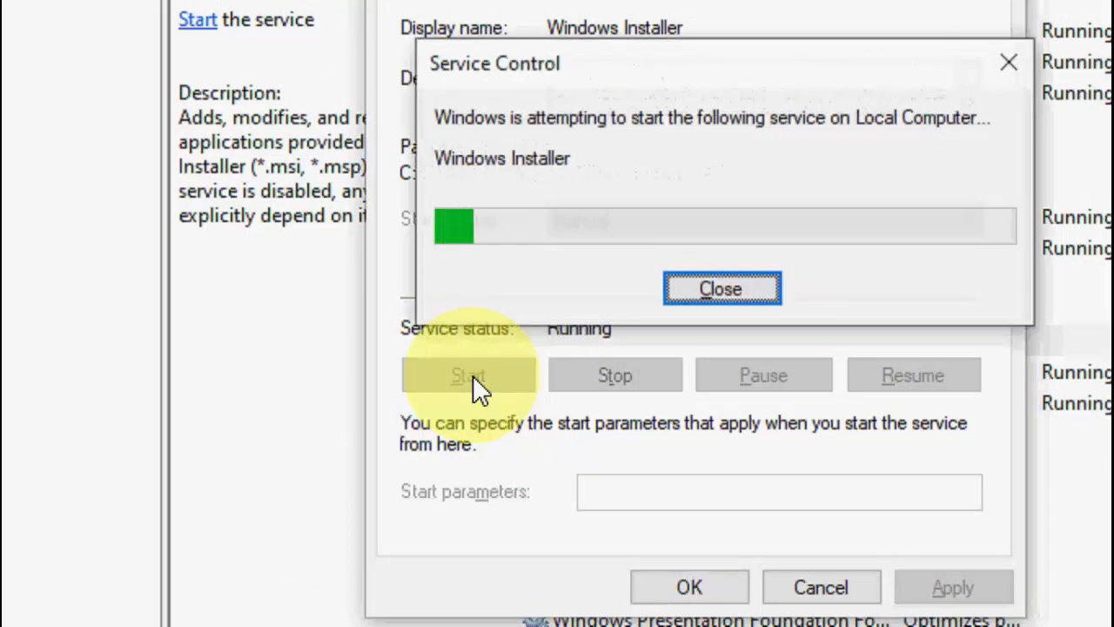
click(721, 288)
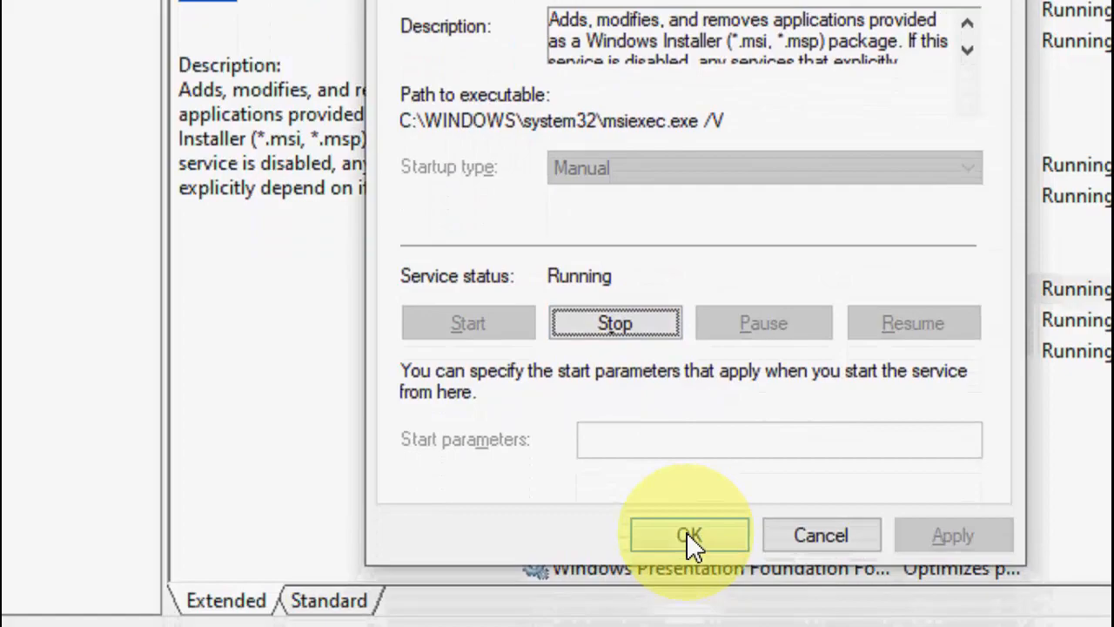
click(688, 535)
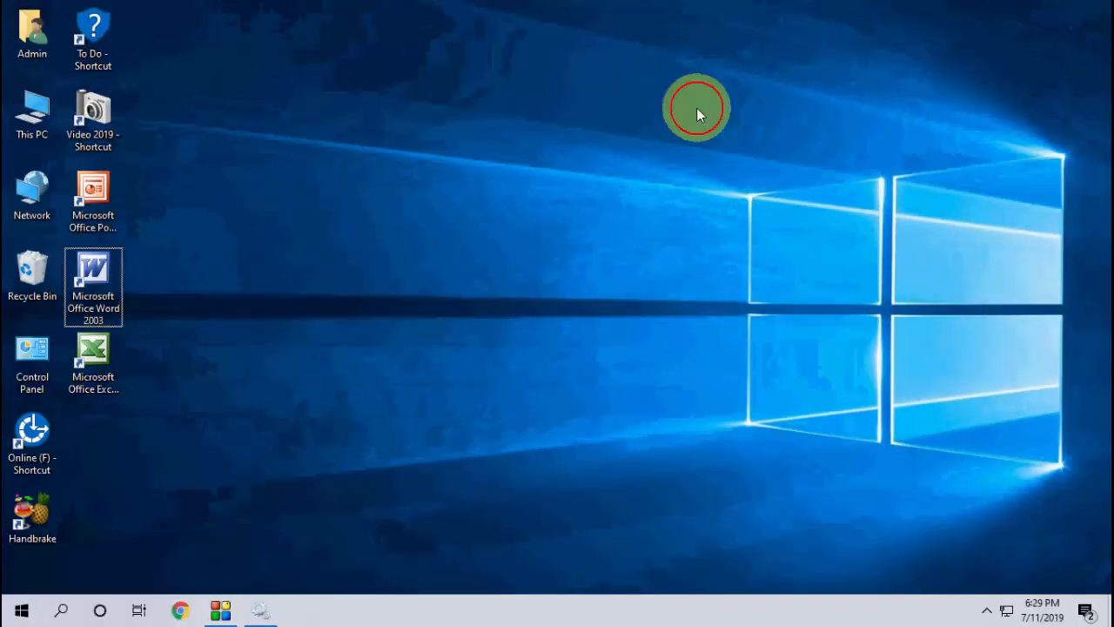
Browse from This PC into the C: drive's Windows folder
click(32, 113)
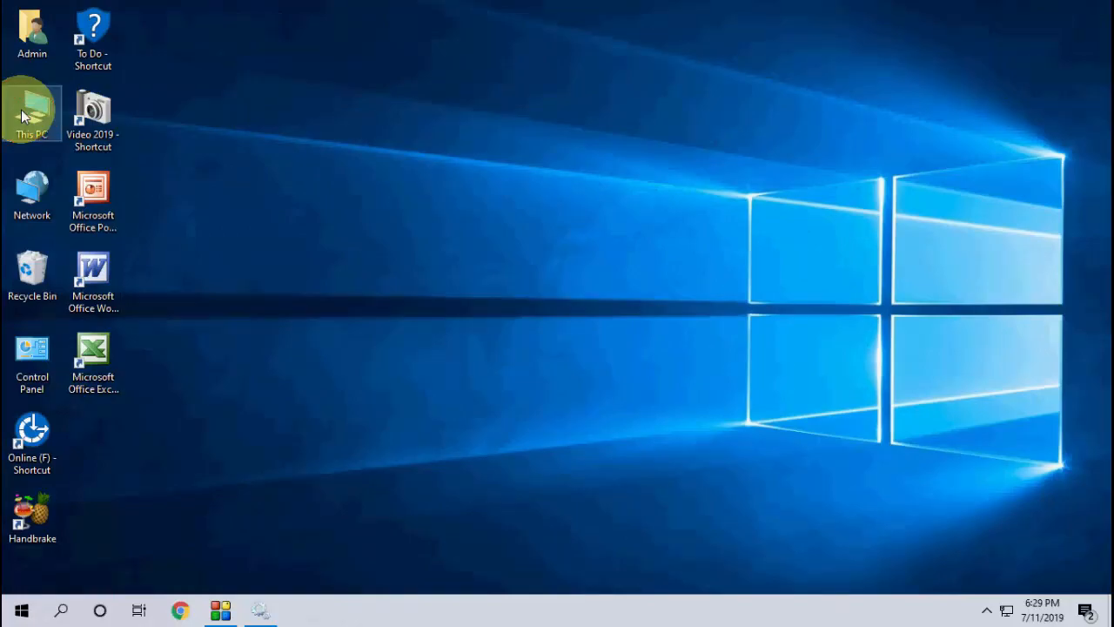
double_click(32, 108)
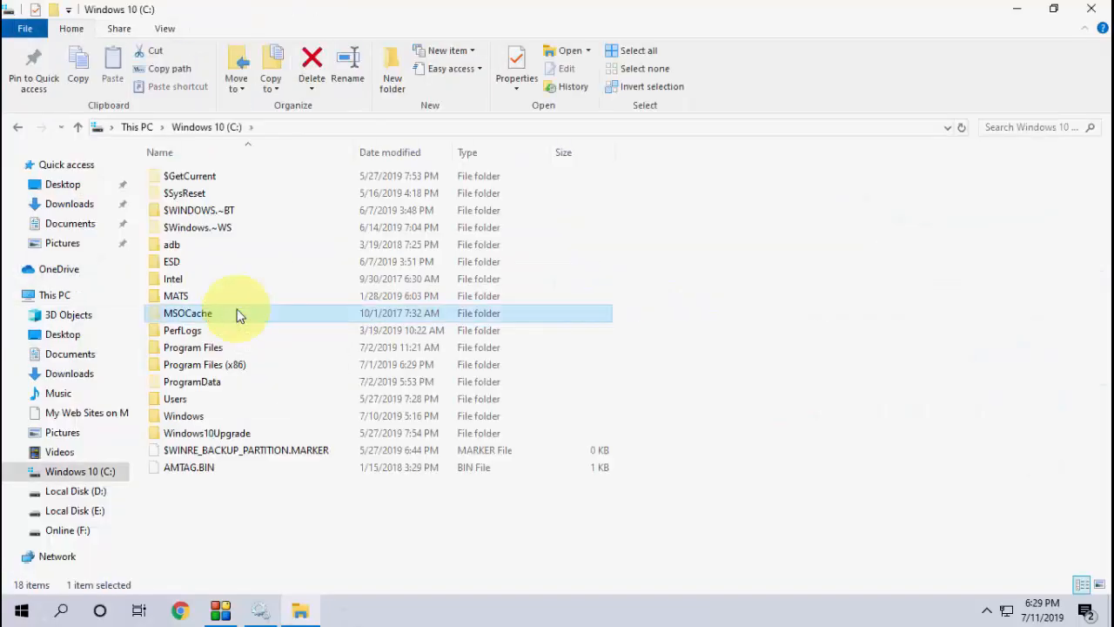
click(184, 416)
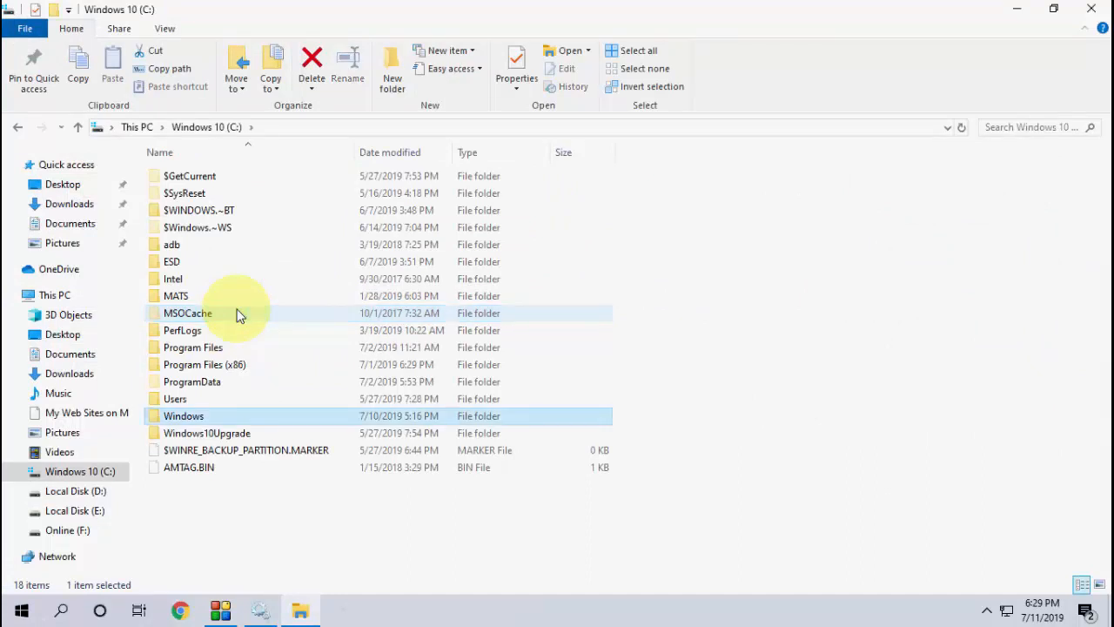
double_click(183, 415)
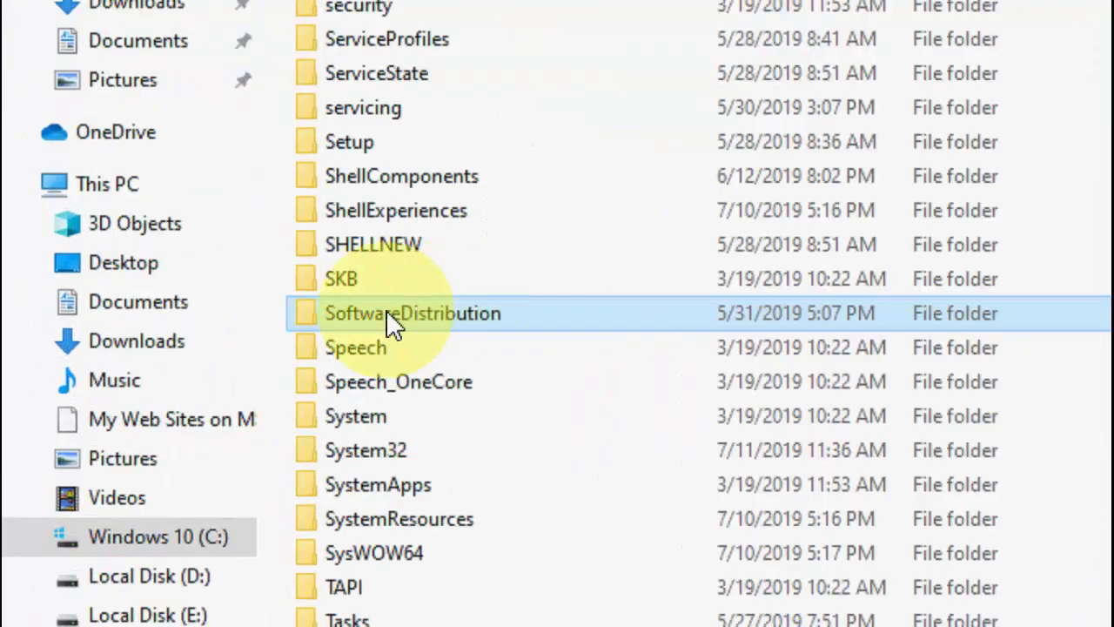
Try deleting all SoftwareDistribution contents, blocked by the ReportingEvents file-in-use warning, then close Explorer
double_click(413, 314)
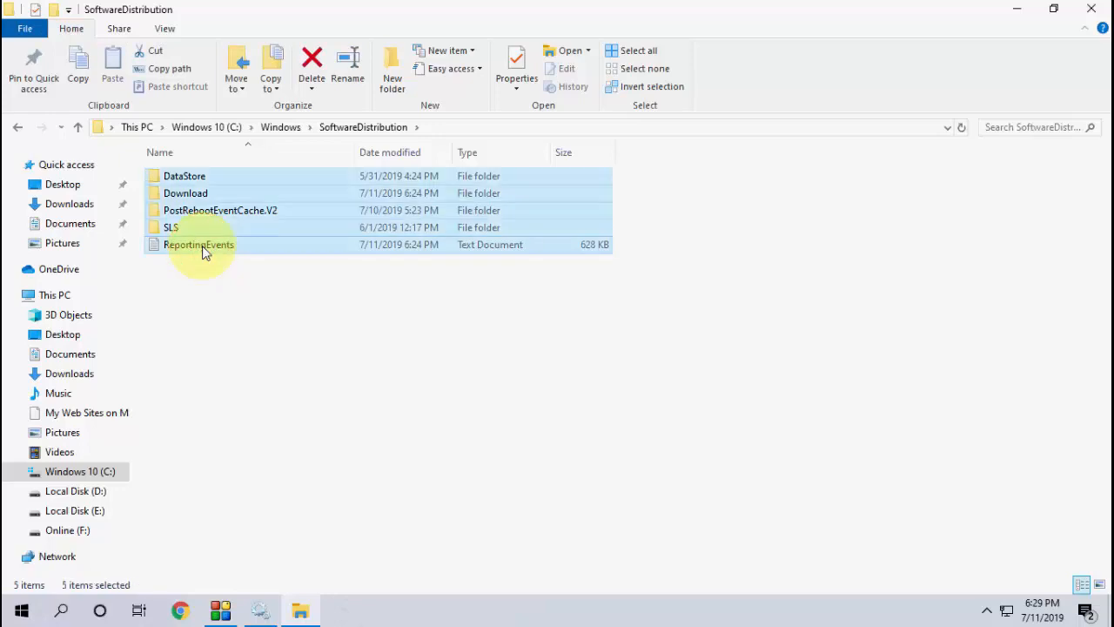
click(385, 335)
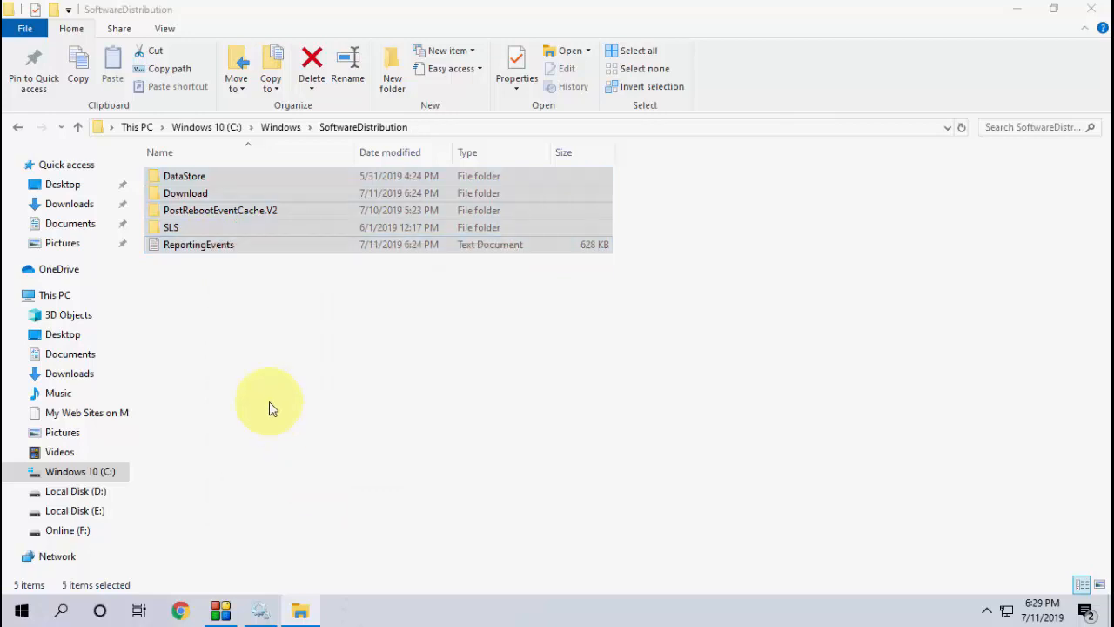
click(310, 65)
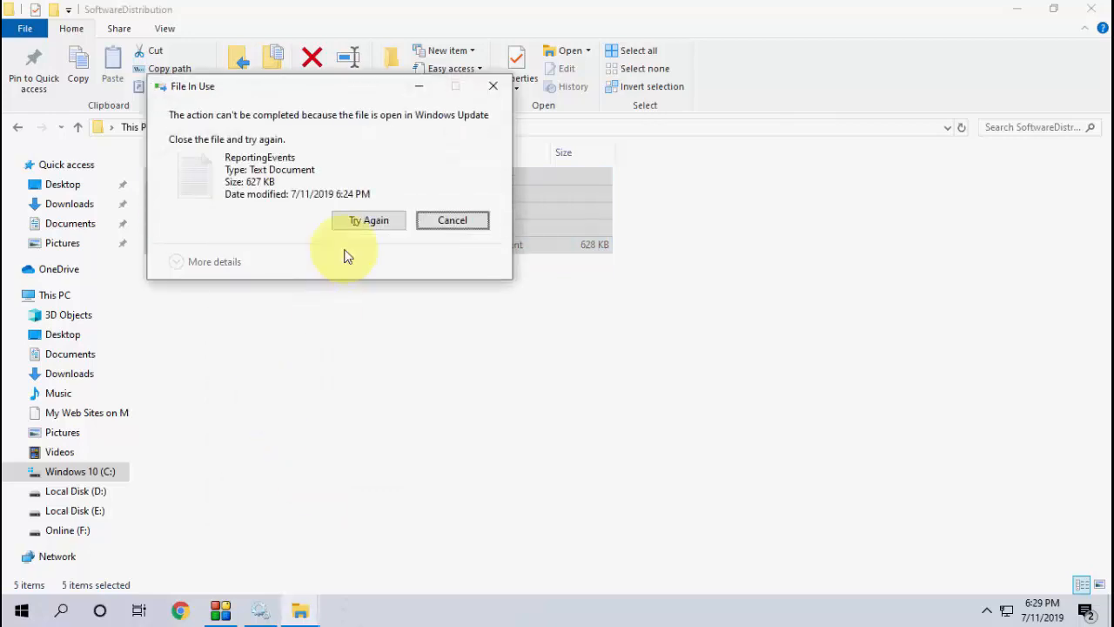
mouse_move(354, 232)
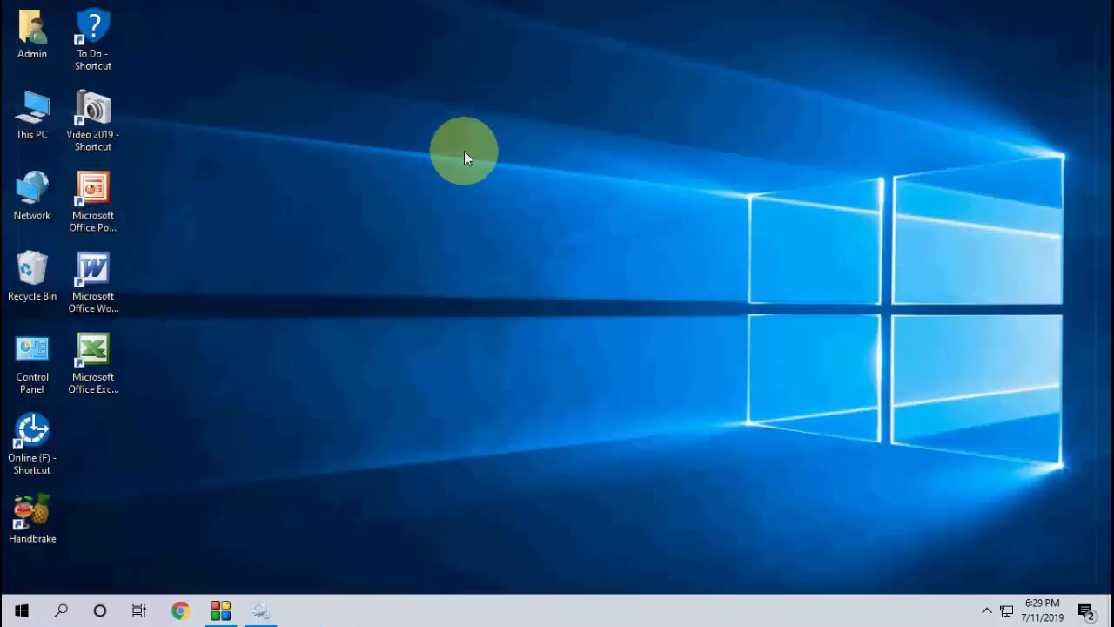
mouse_move(287, 590)
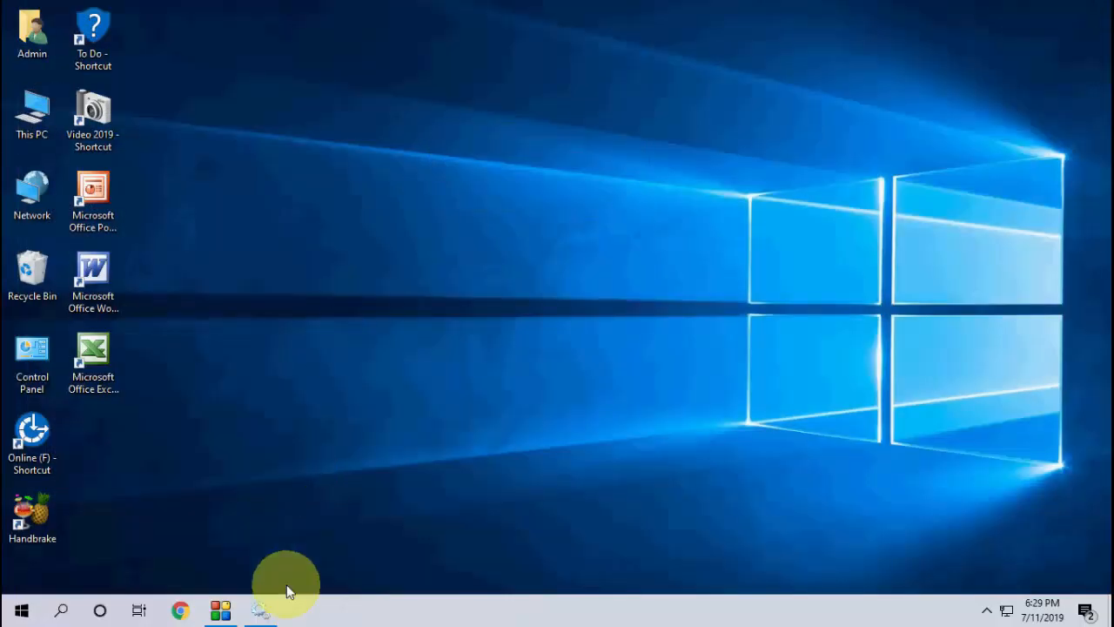
Verify Background Intelligent Transfer Service runs with delayed automatic startup, then close Services
click(258, 609)
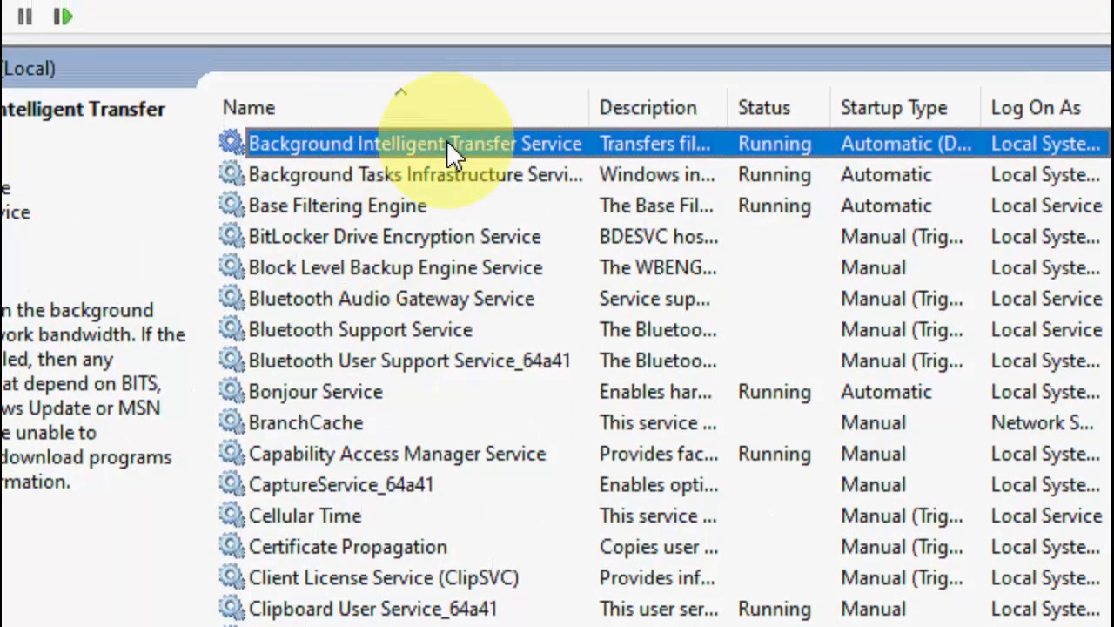
double_click(402, 144)
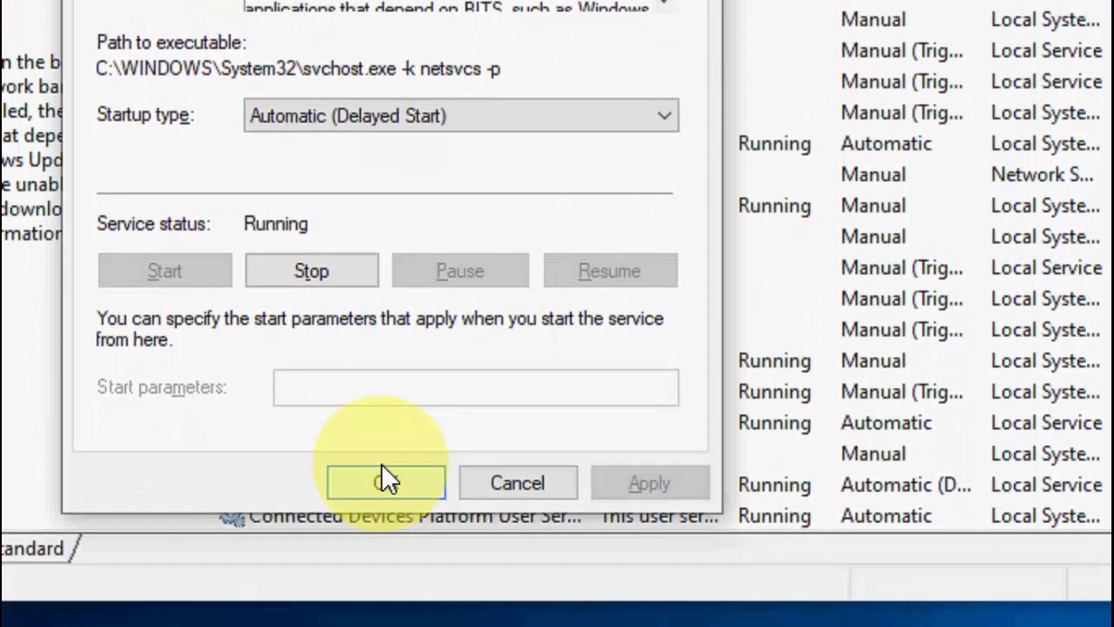
click(385, 482)
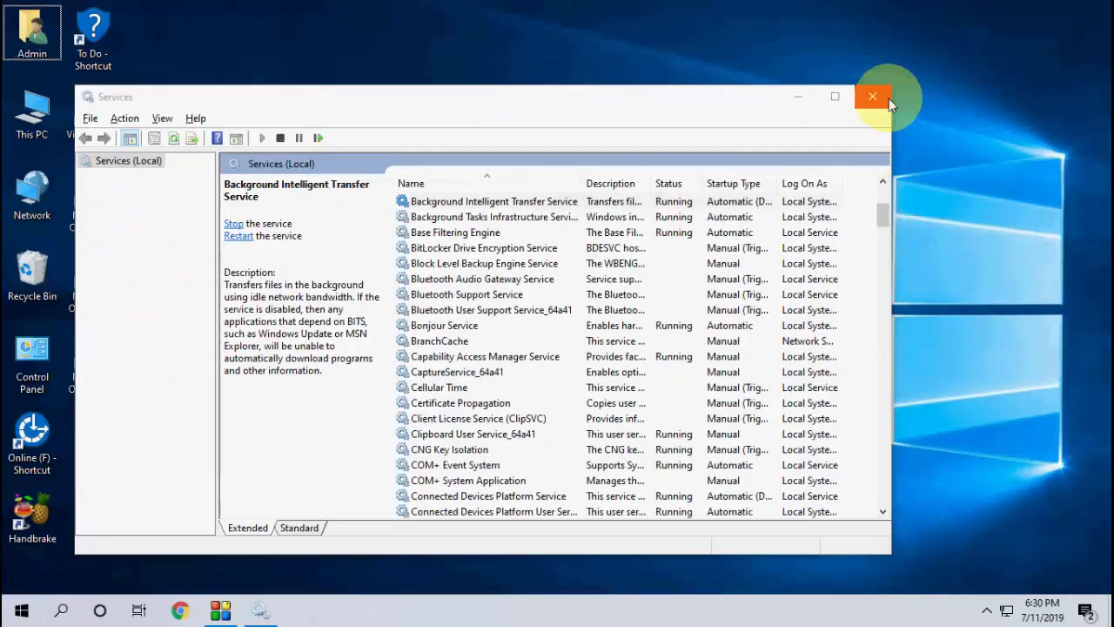
mouse_move(873, 97)
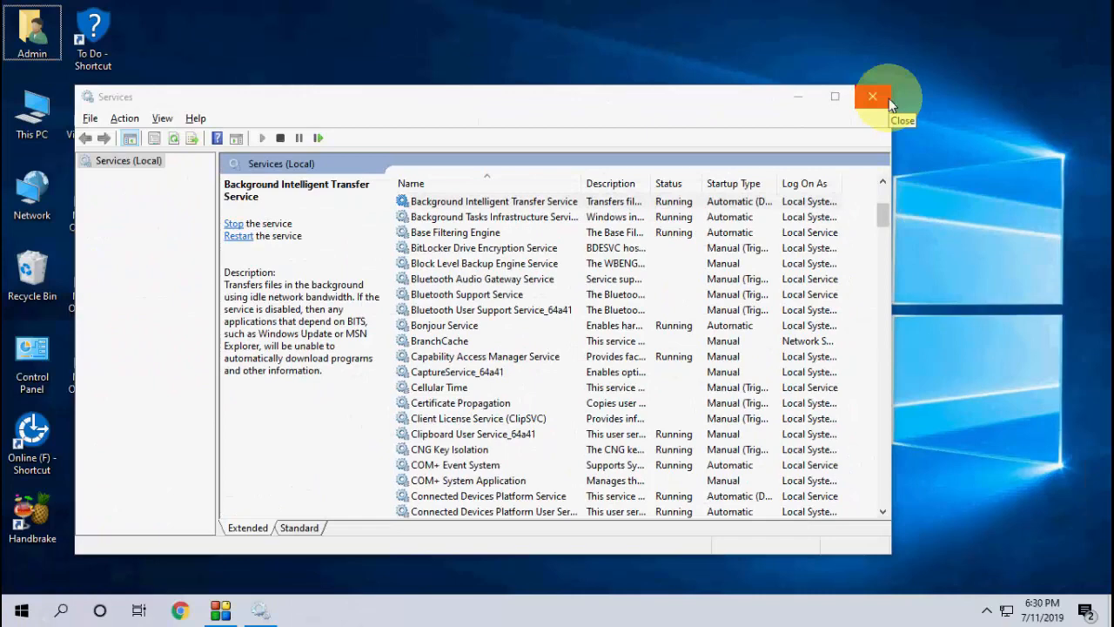
click(874, 95)
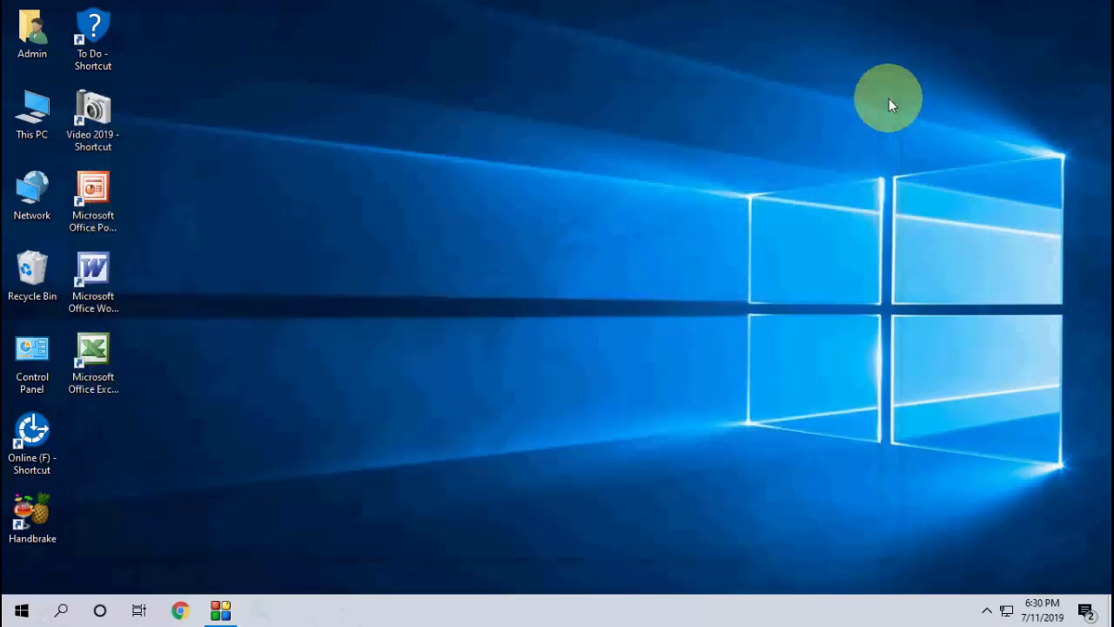
mouse_move(35, 600)
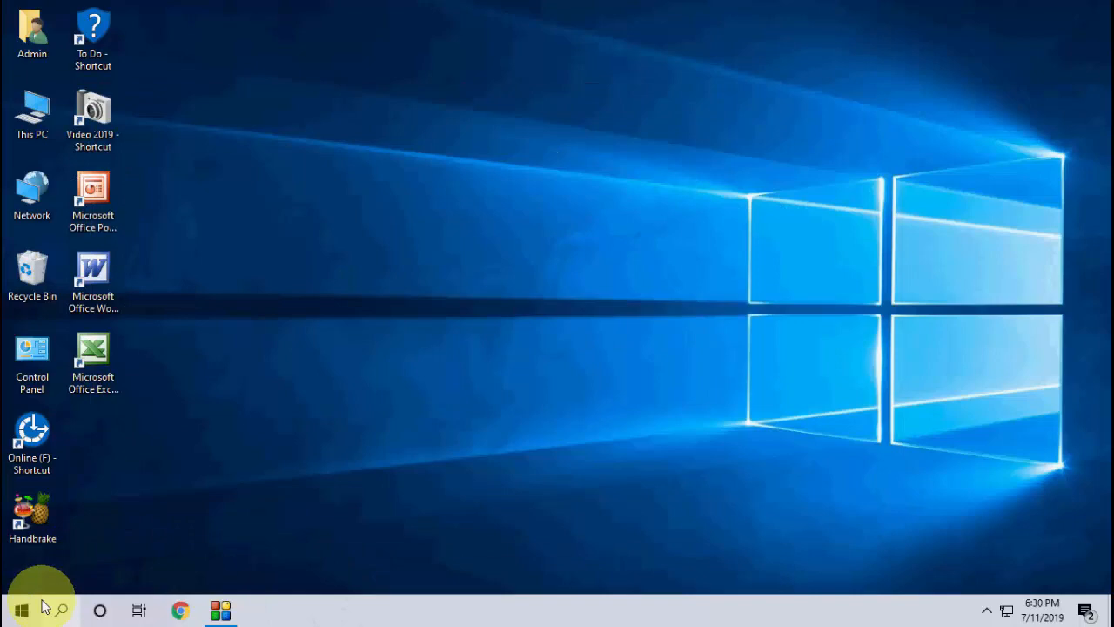
Reach the Windows Update page via Start, Settings and Update & Security
click(31, 608)
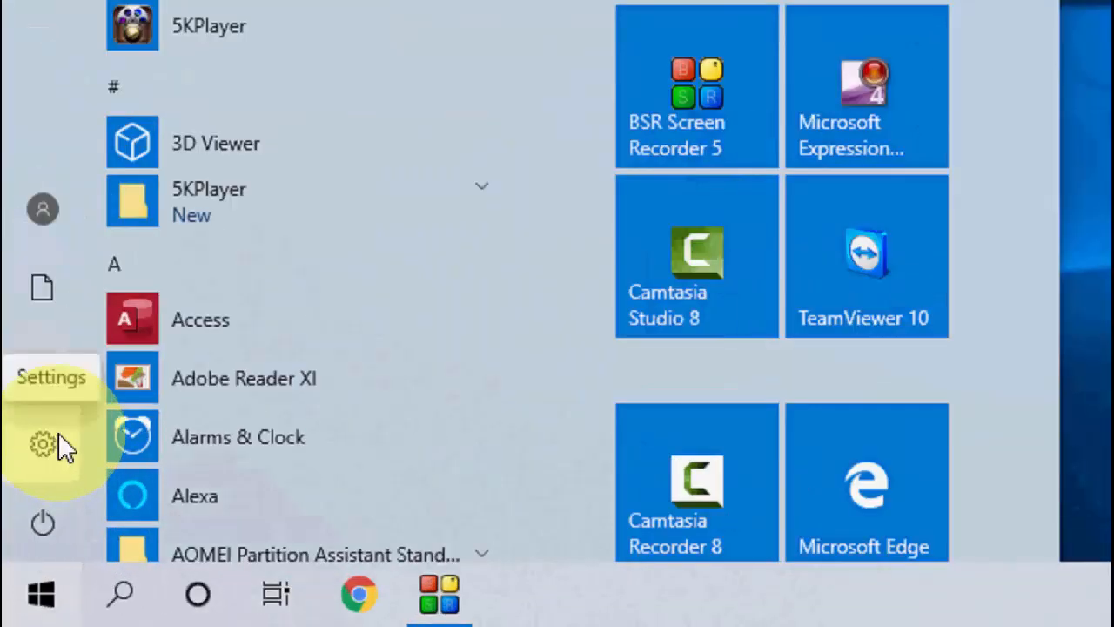
click(39, 454)
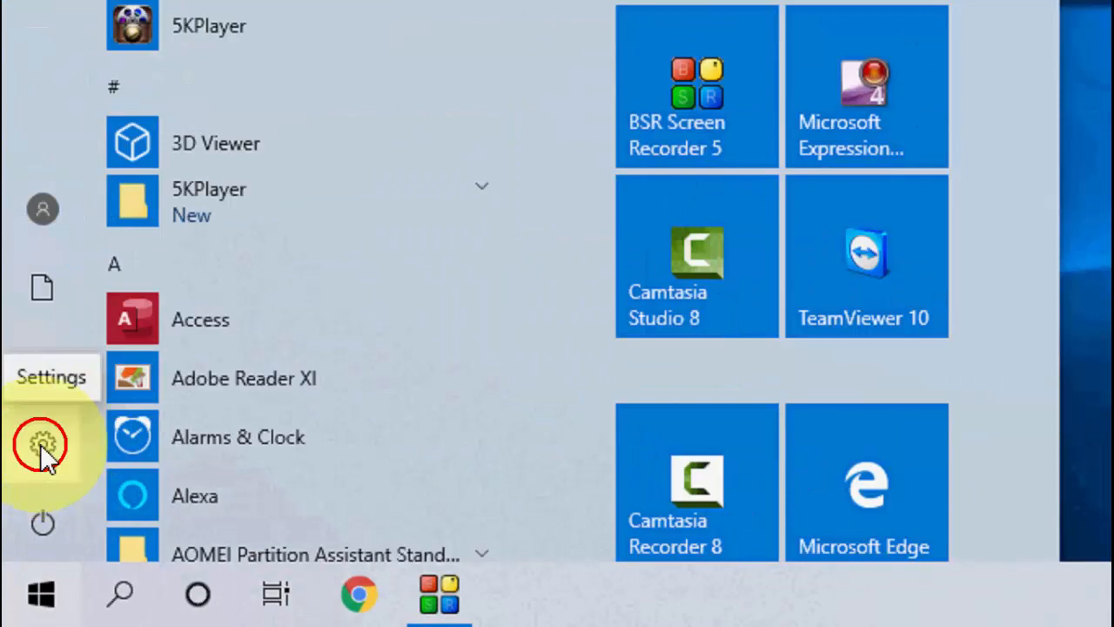
click(40, 437)
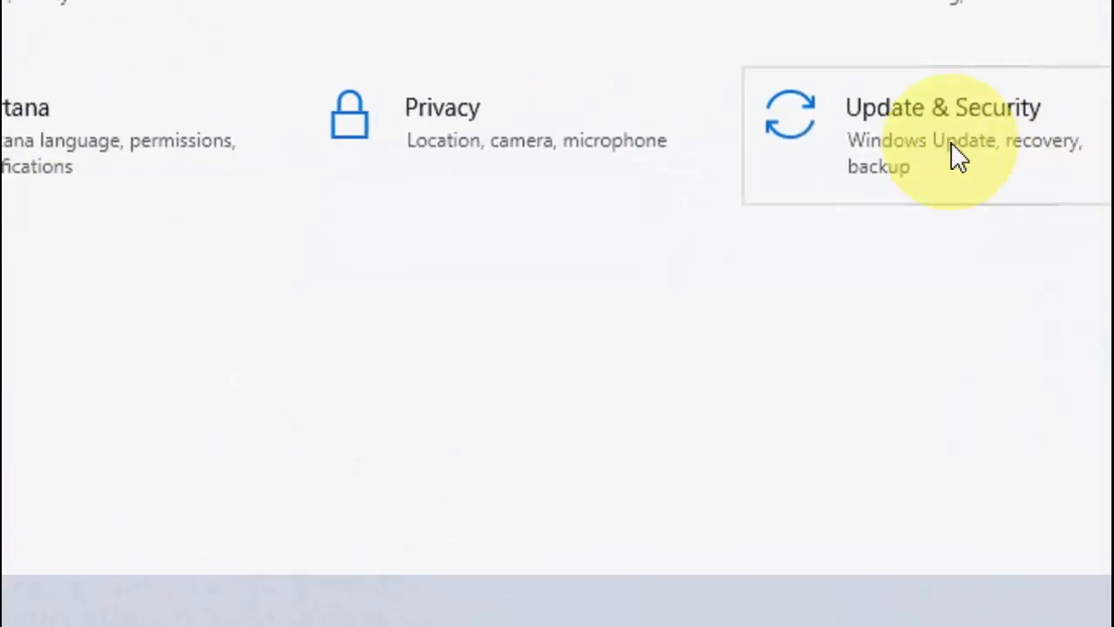
click(934, 122)
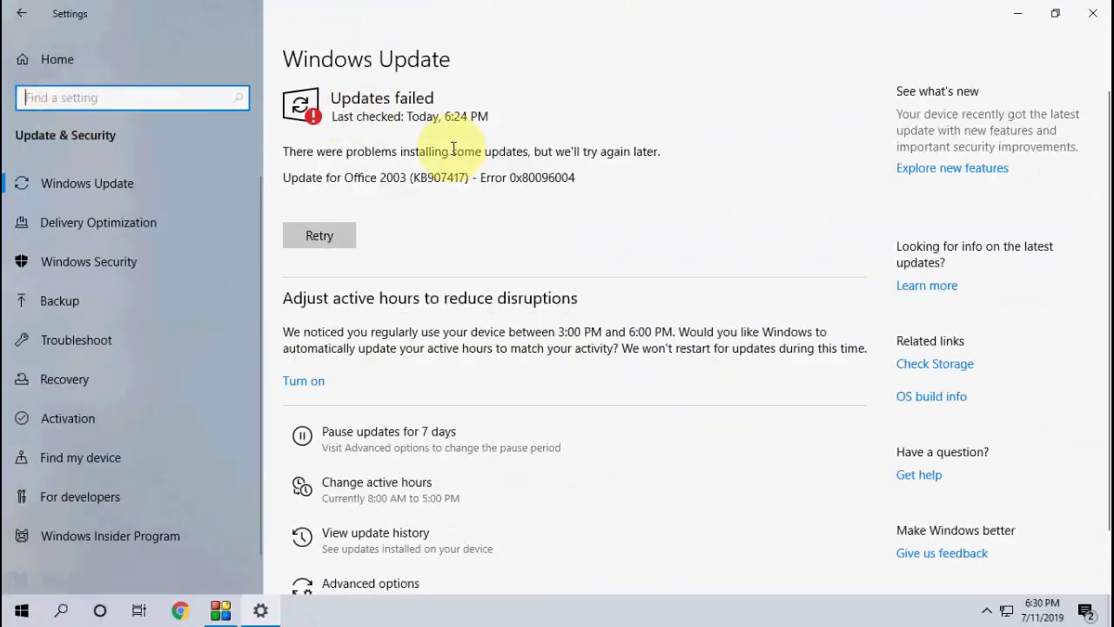
mouse_move(575, 339)
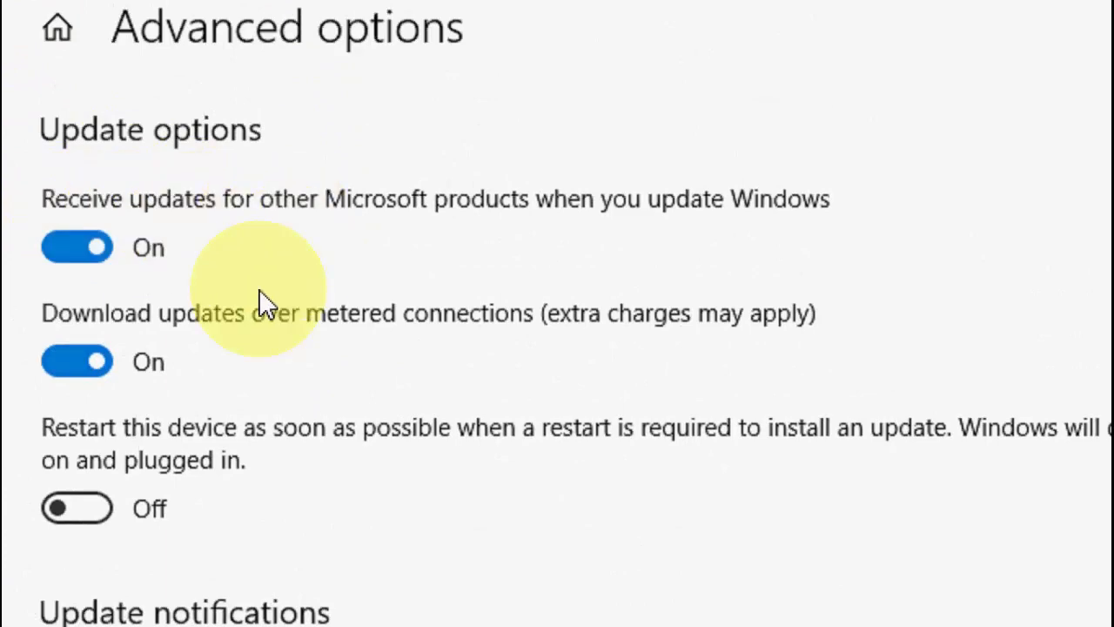
Scroll the update Advanced options page down to the Pause updates section
scroll(down, 3)
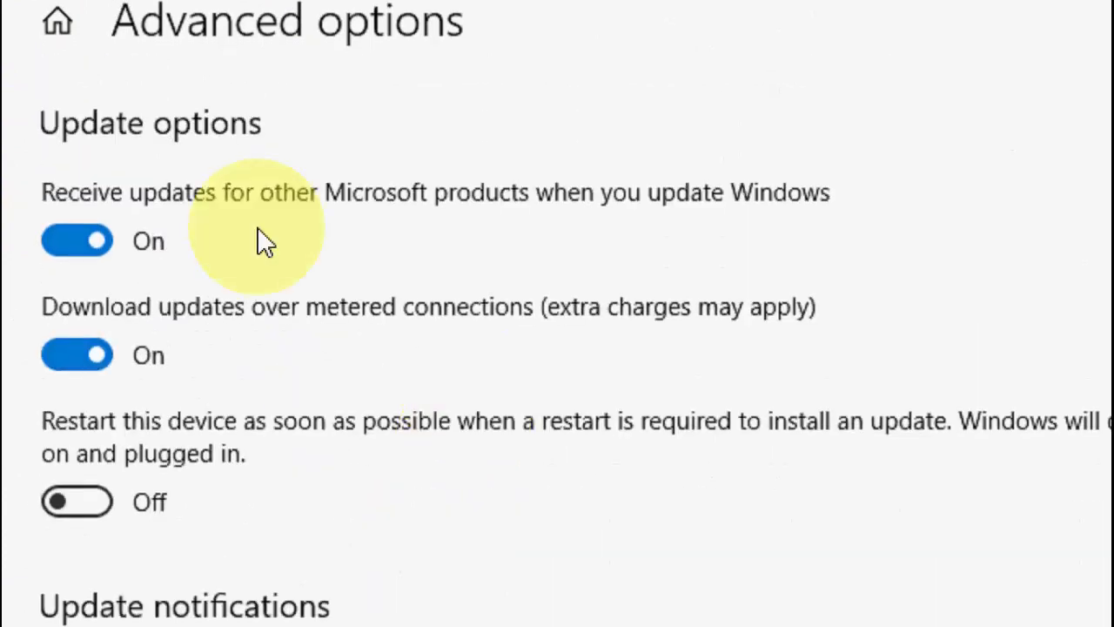
mouse_move(338, 218)
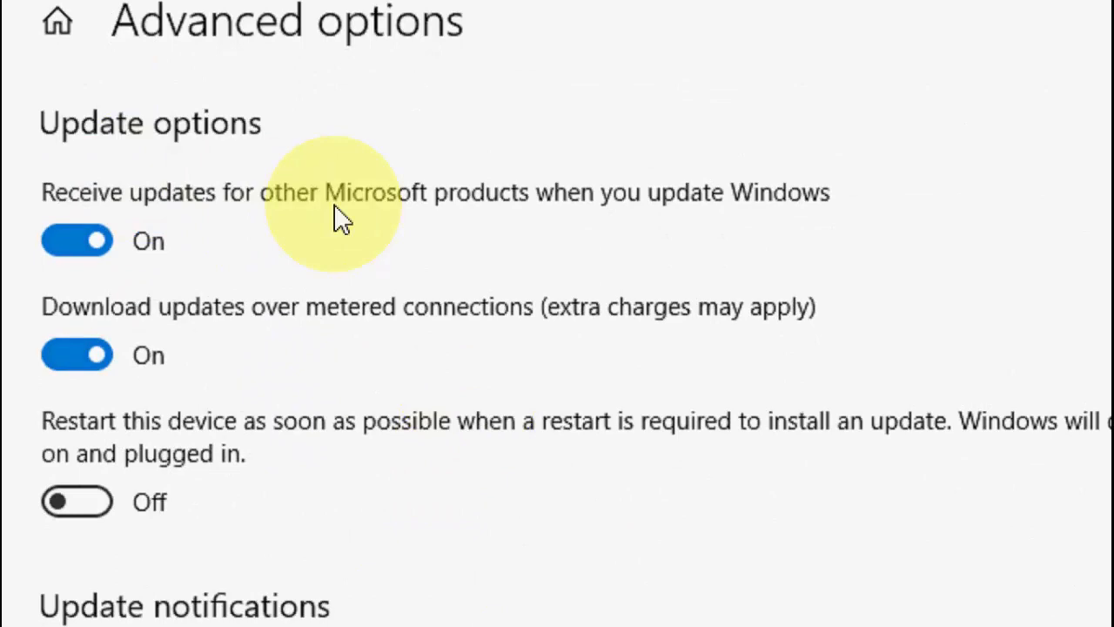
scroll(down, 3)
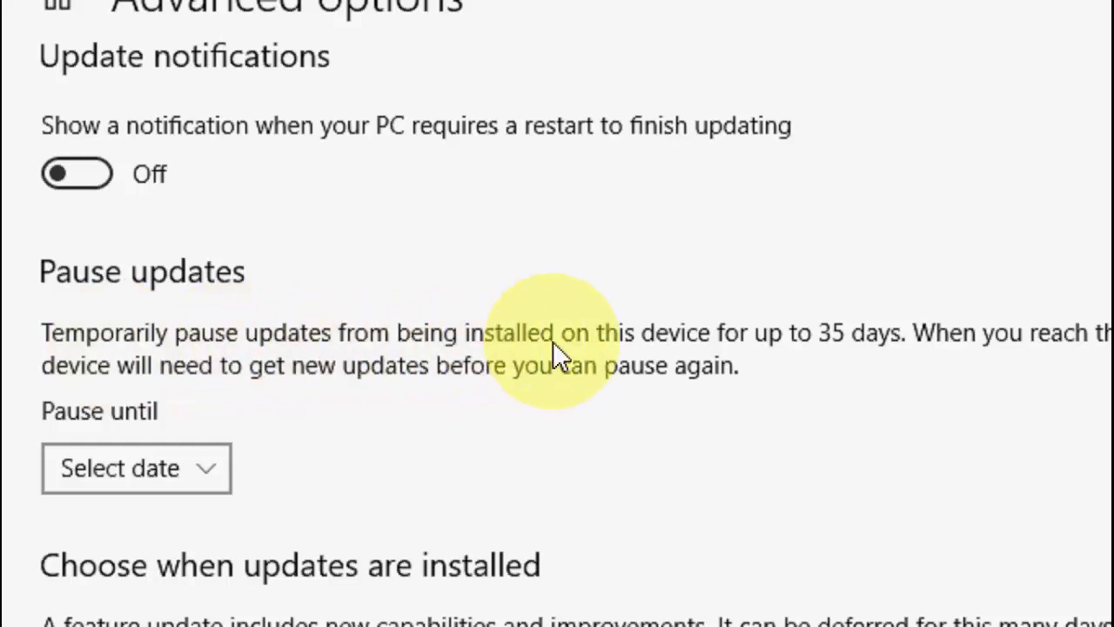
mouse_move(813, 357)
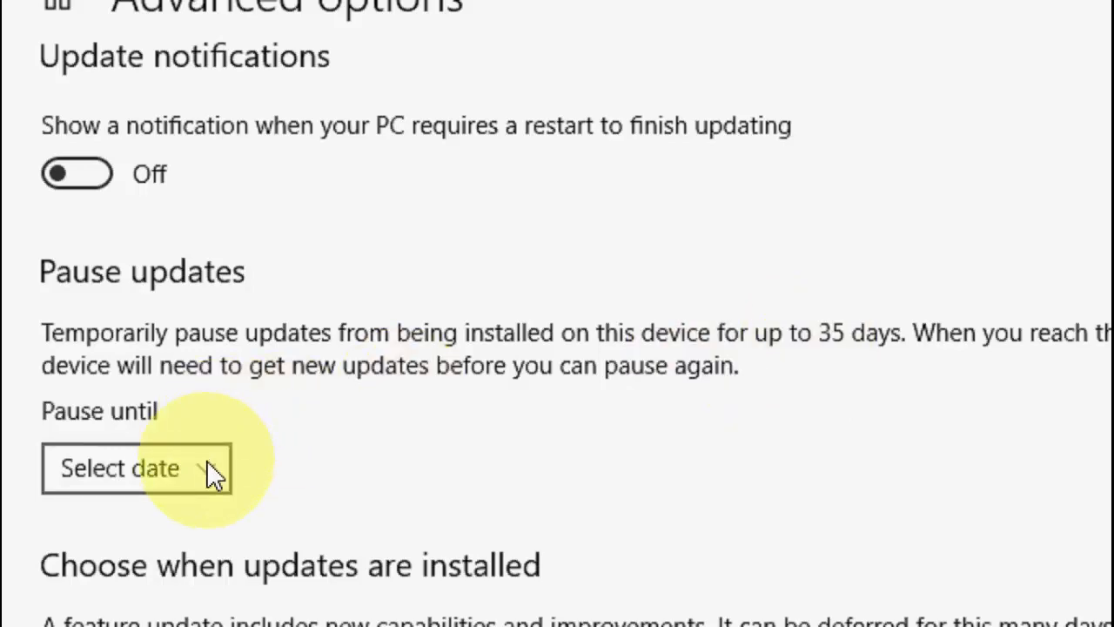
Pause updates until Saturday, July 13, 2019, and return to the Windows Update page
click(135, 468)
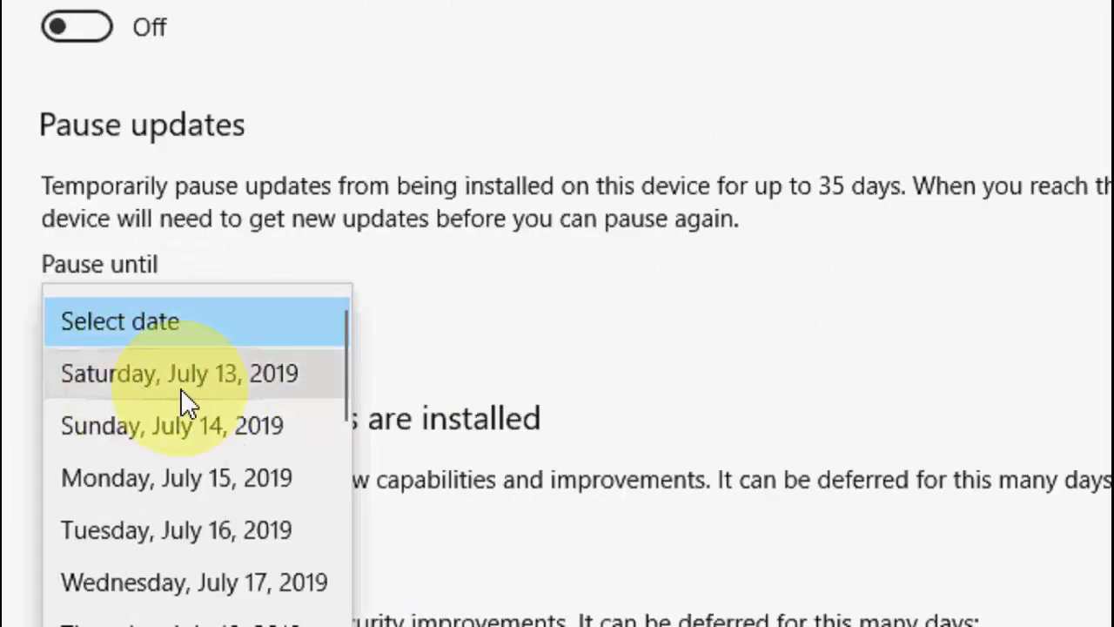
click(177, 374)
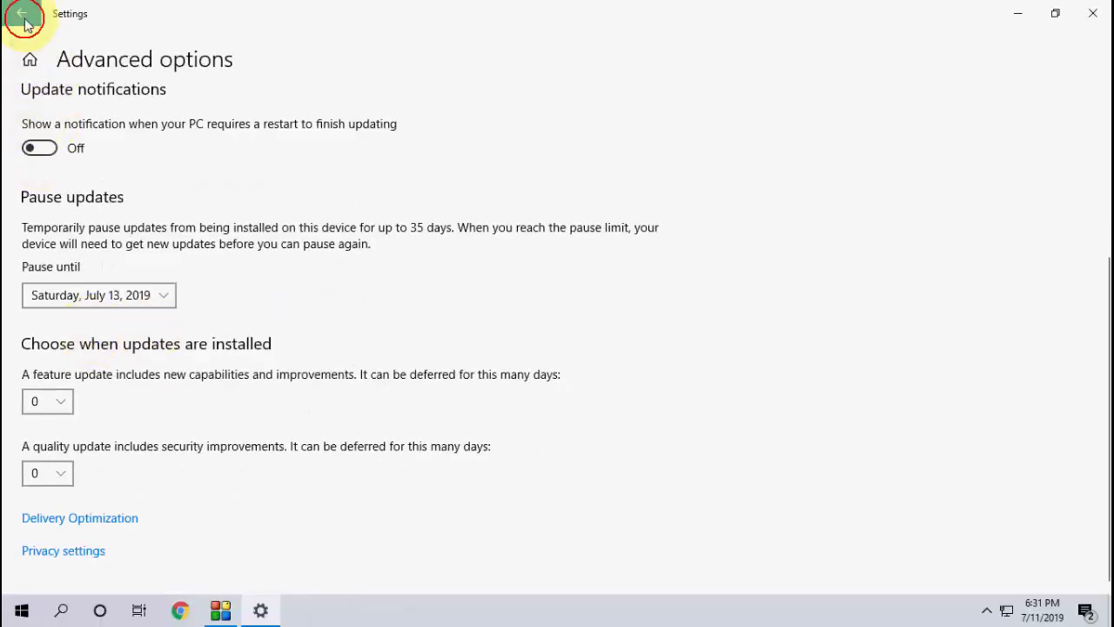
click(20, 18)
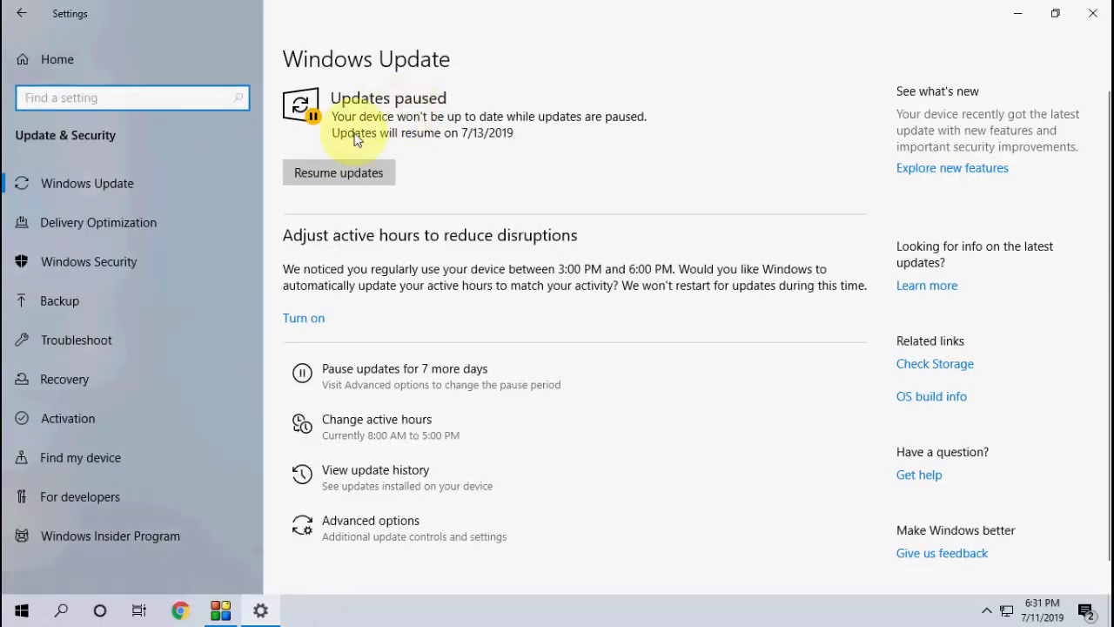
mouse_move(1053, 17)
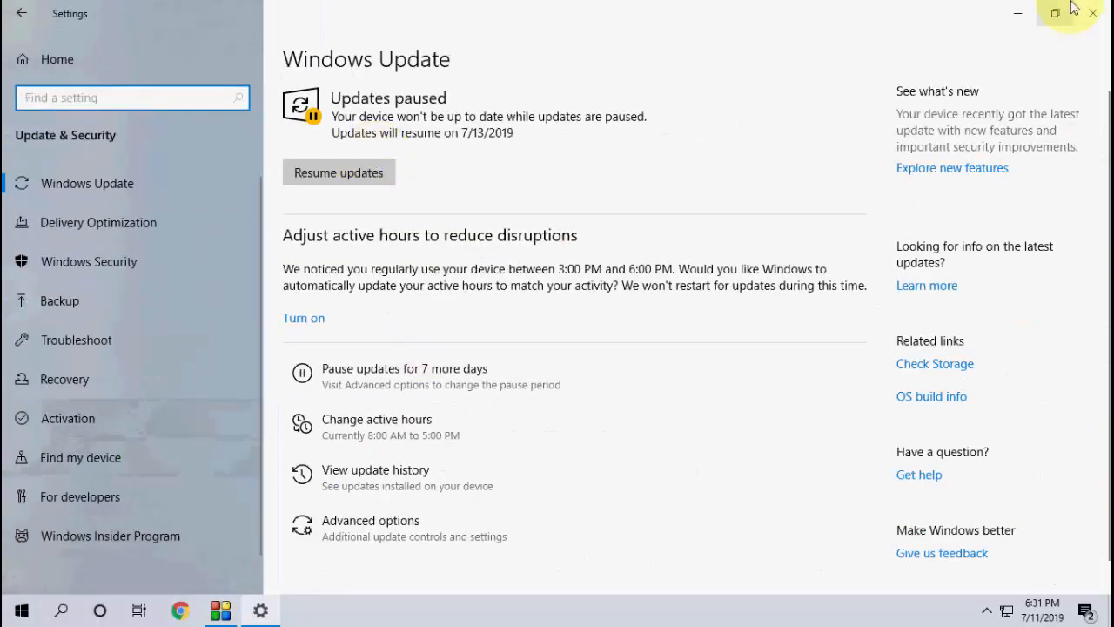
Close the Settings window, leaving updates paused until July 13, 2019
click(1091, 15)
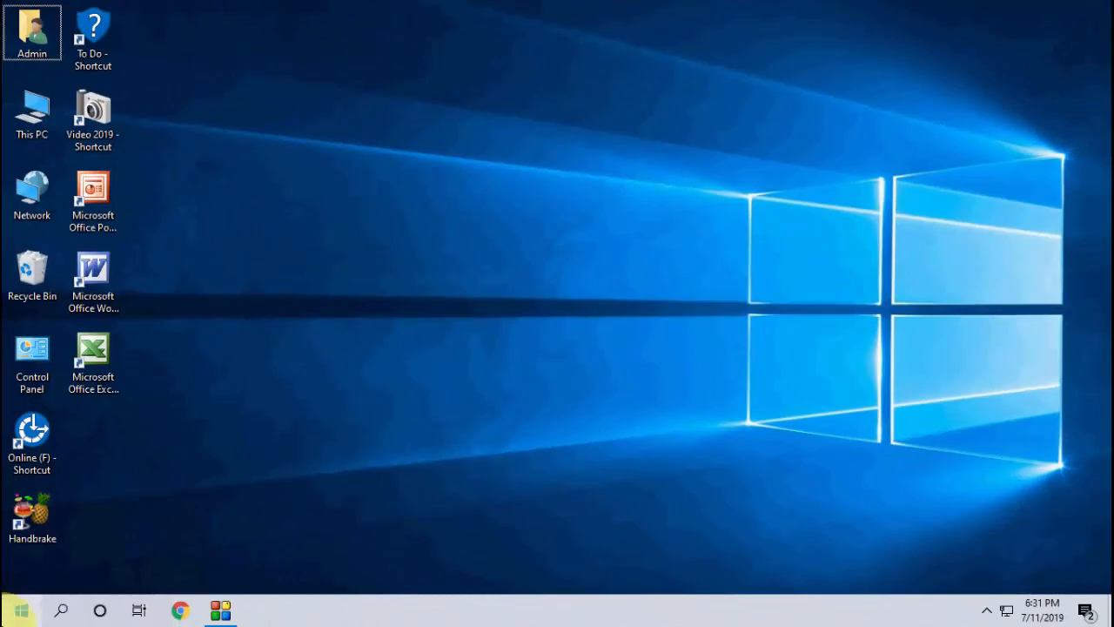
Reopen Windows Update, resume updates to start checking for updates, and close Settings
click(17, 605)
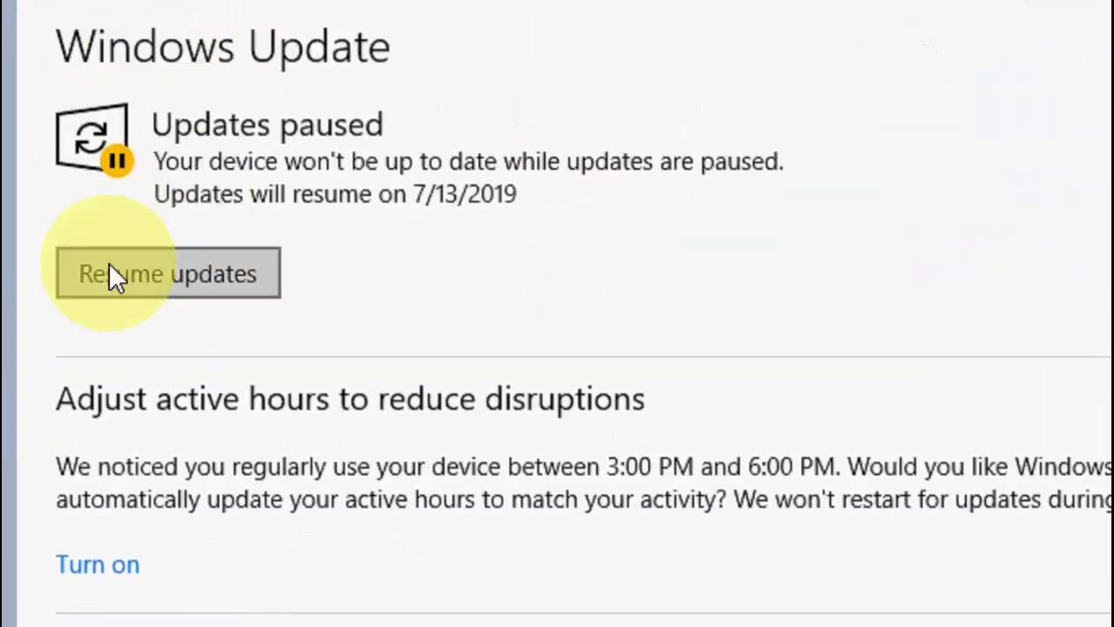
click(167, 272)
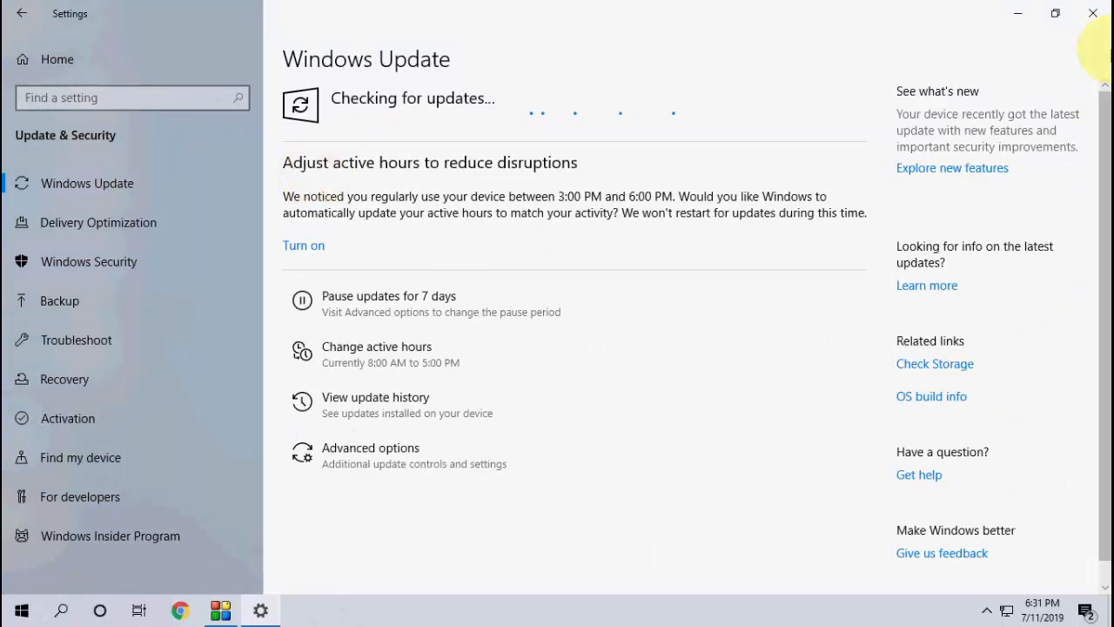
click(1090, 12)
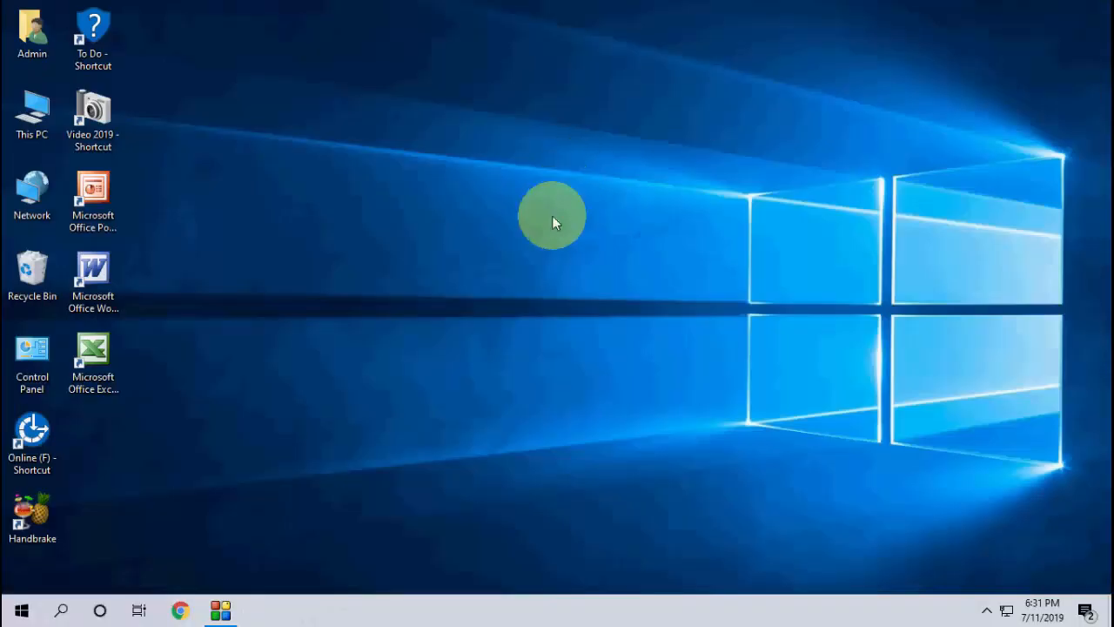
mouse_move(490, 249)
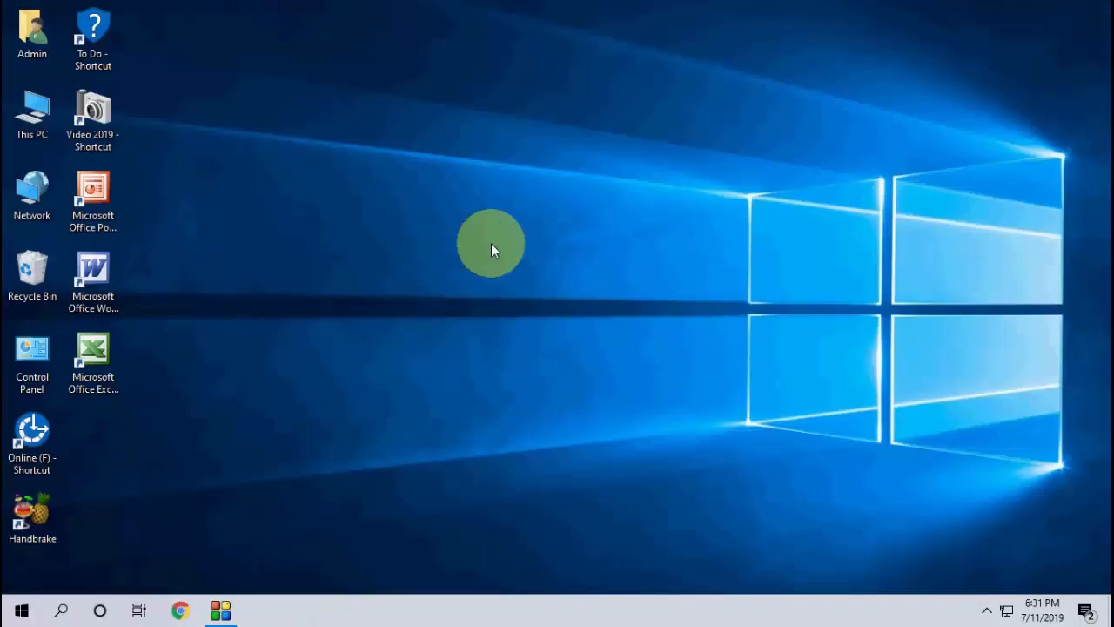
mouse_move(495, 234)
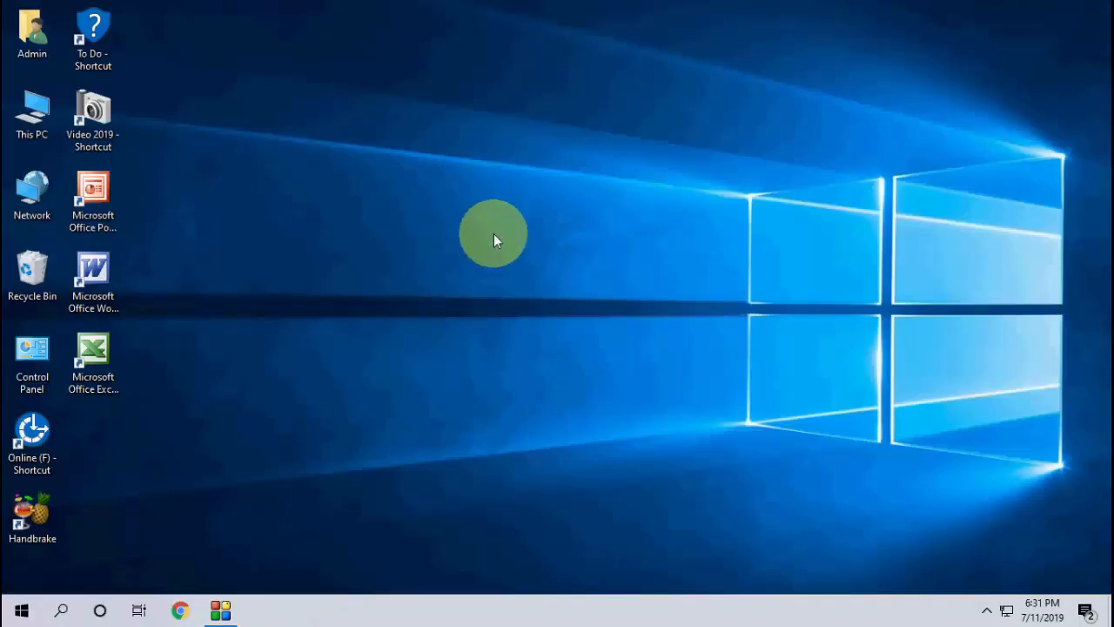
Open the Start menu from the taskbar
click(26, 606)
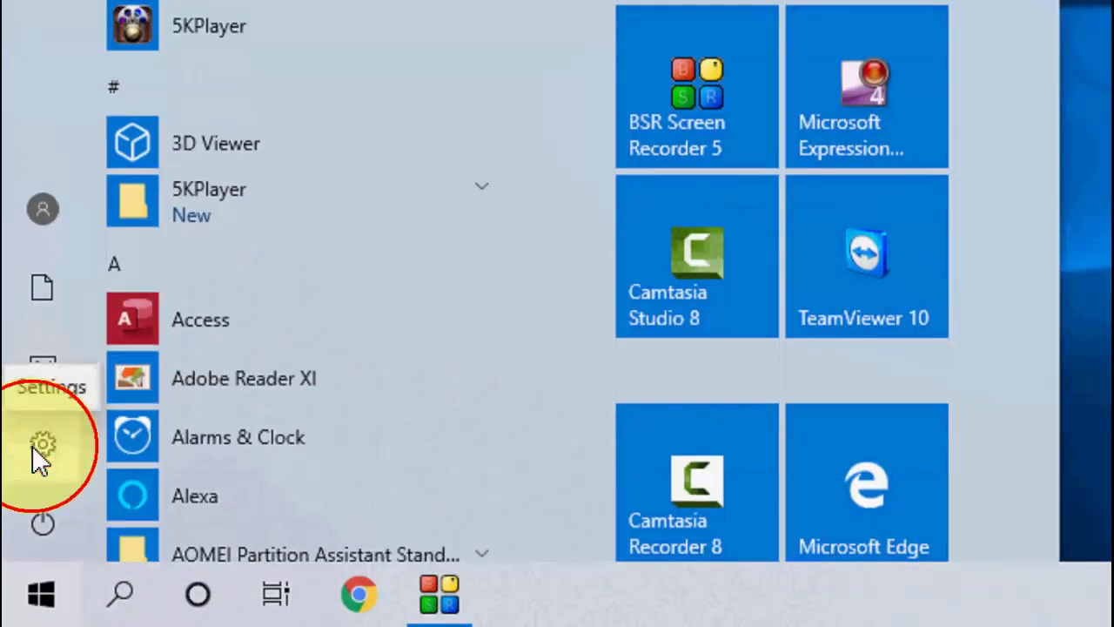
Go to Settings > Troubleshoot and select the Windows Update troubleshooter
click(37, 443)
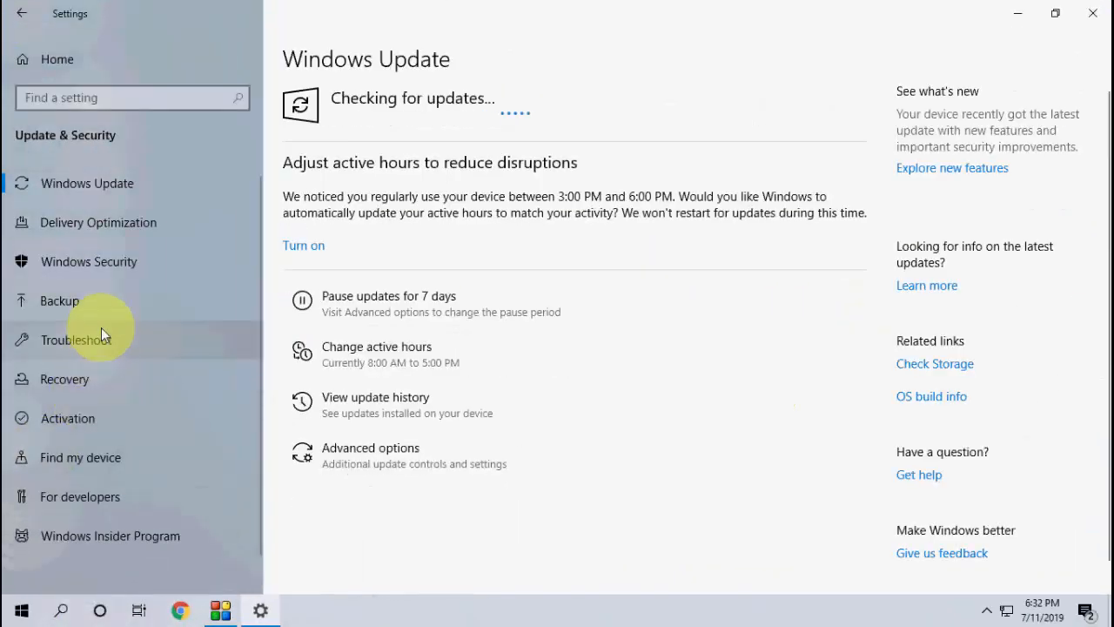
click(76, 339)
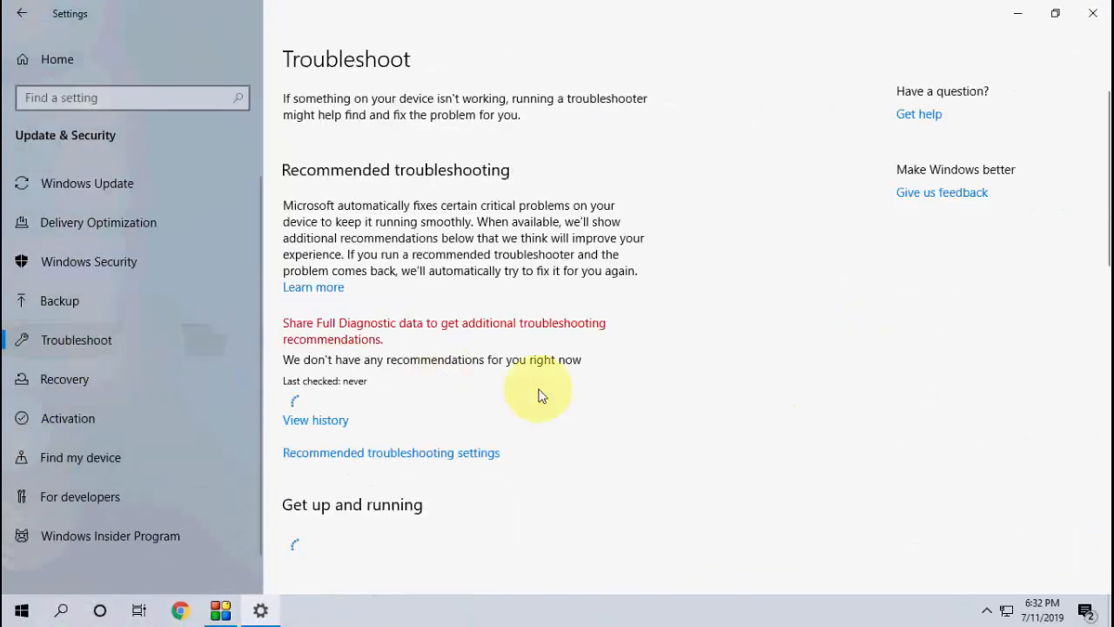
scroll(down, 3)
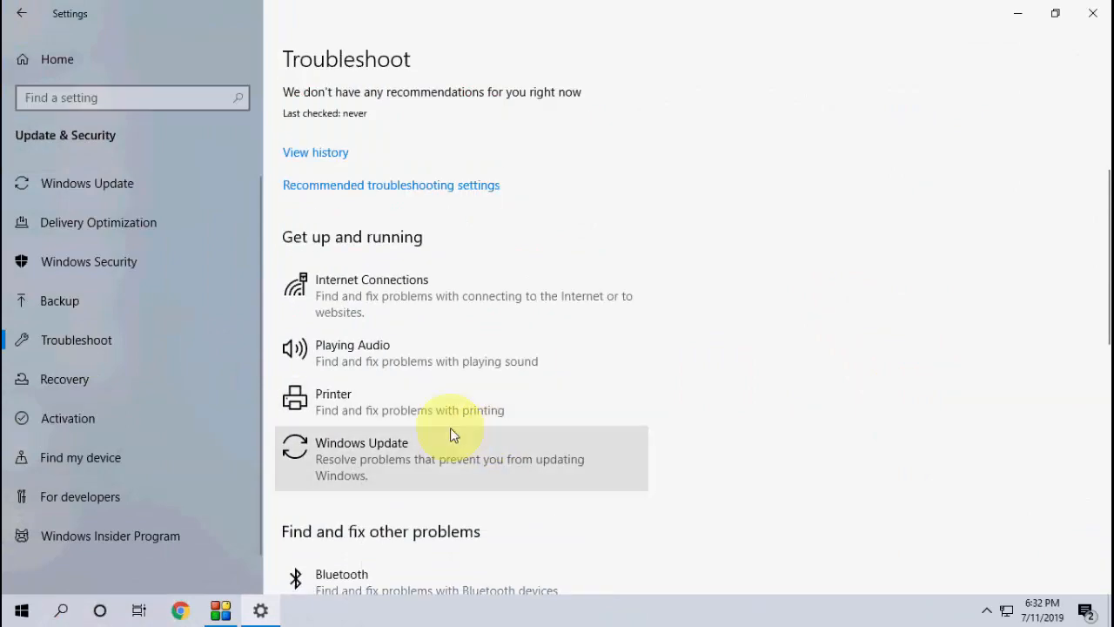
click(452, 457)
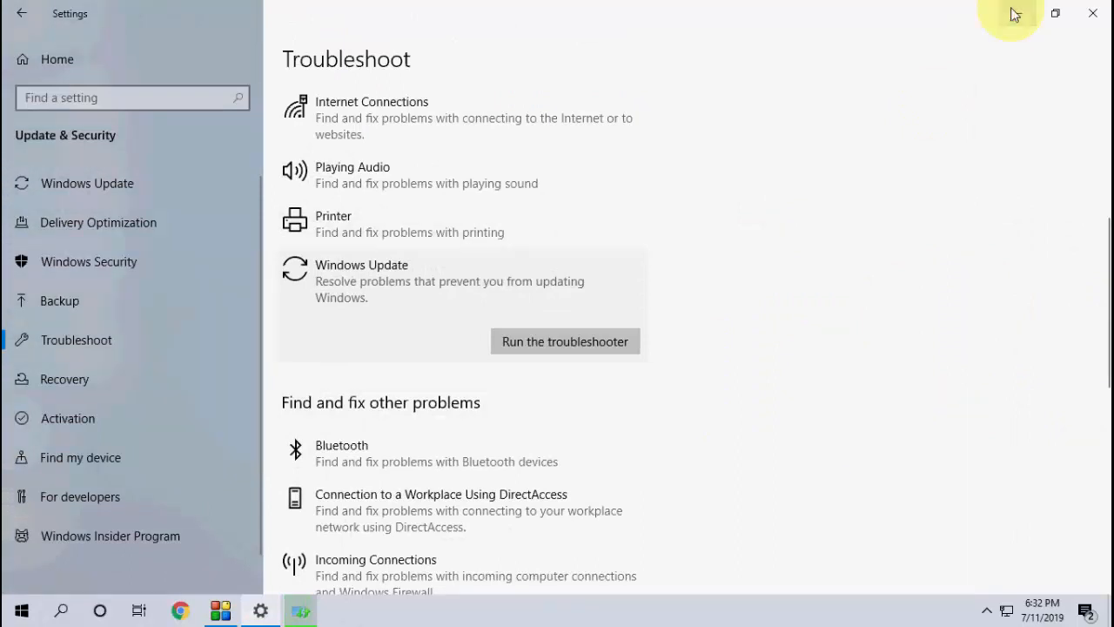
Minimize Settings, view the troubleshooter's 'couldn't identify the problem' result, and close it
click(565, 341)
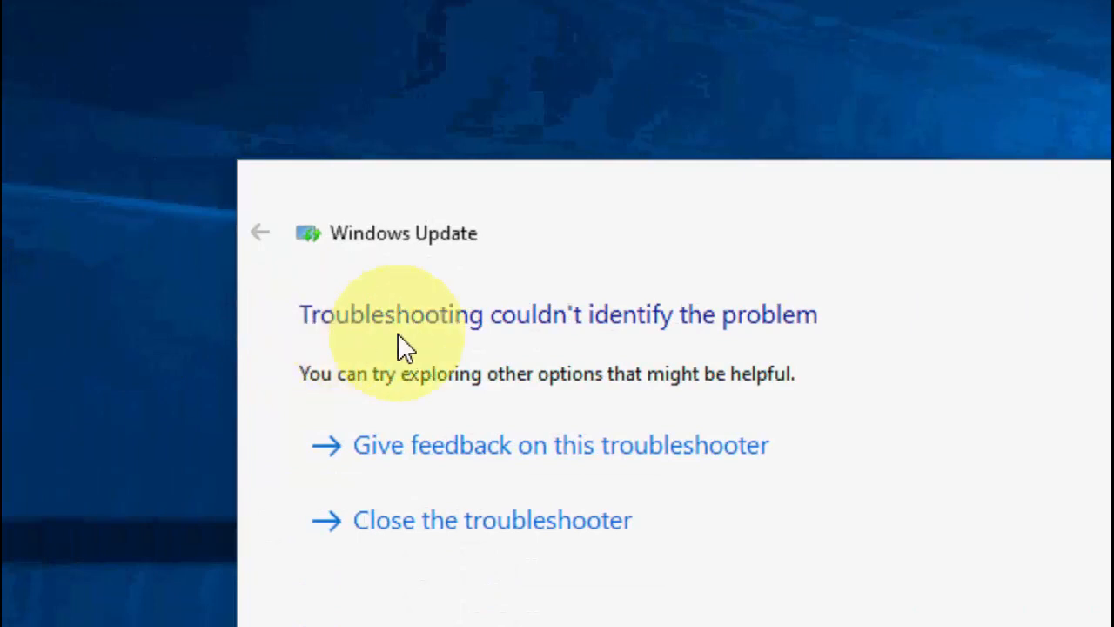
mouse_move(440, 352)
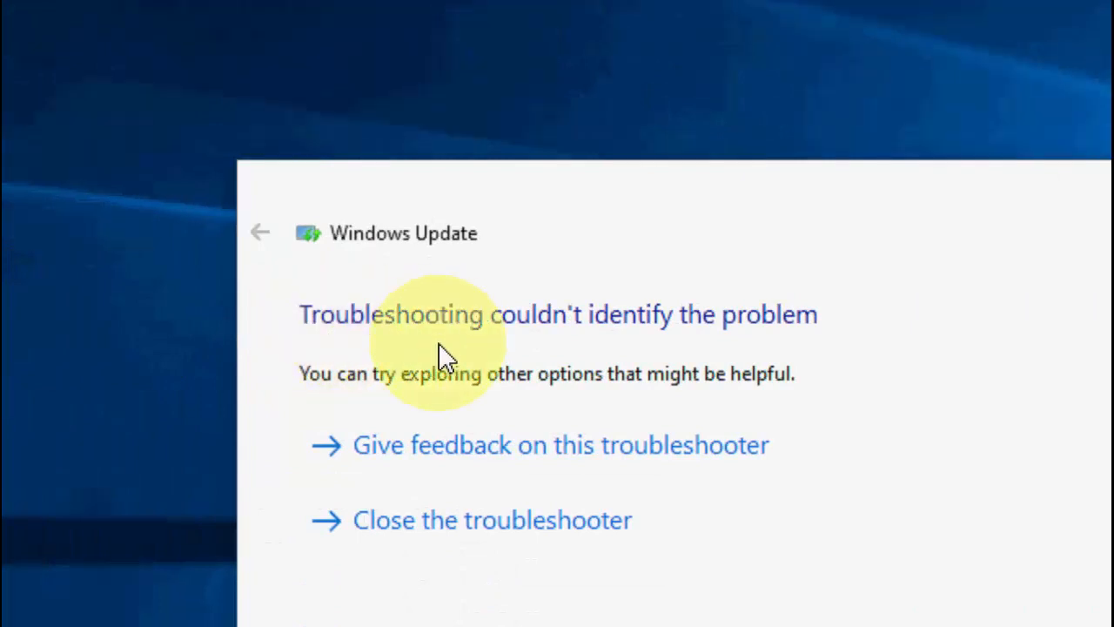
mouse_move(727, 344)
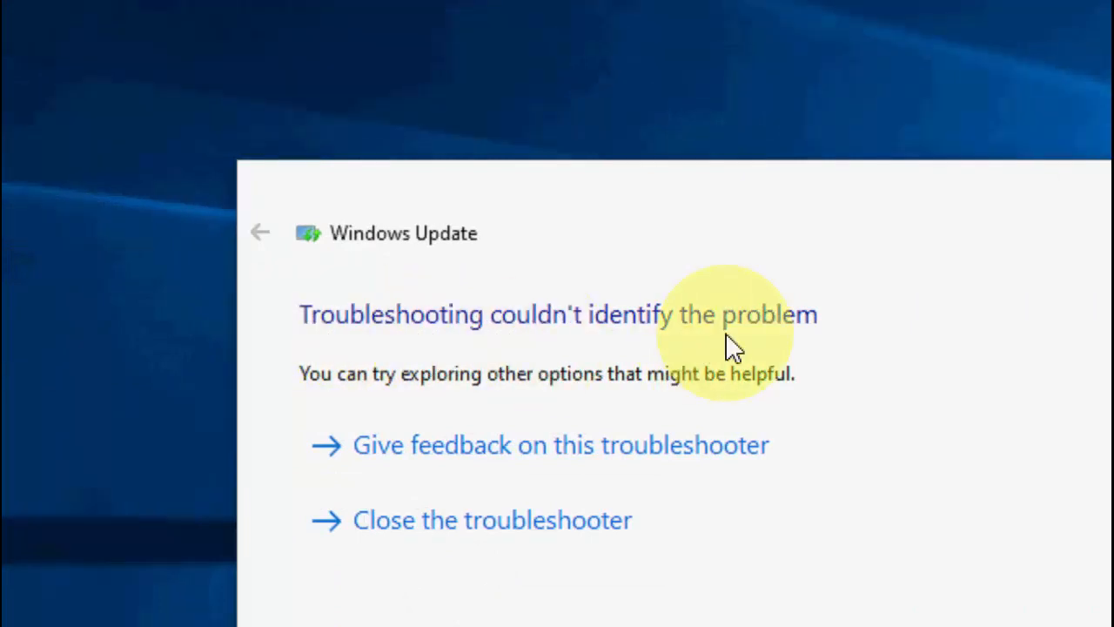
mouse_move(451, 448)
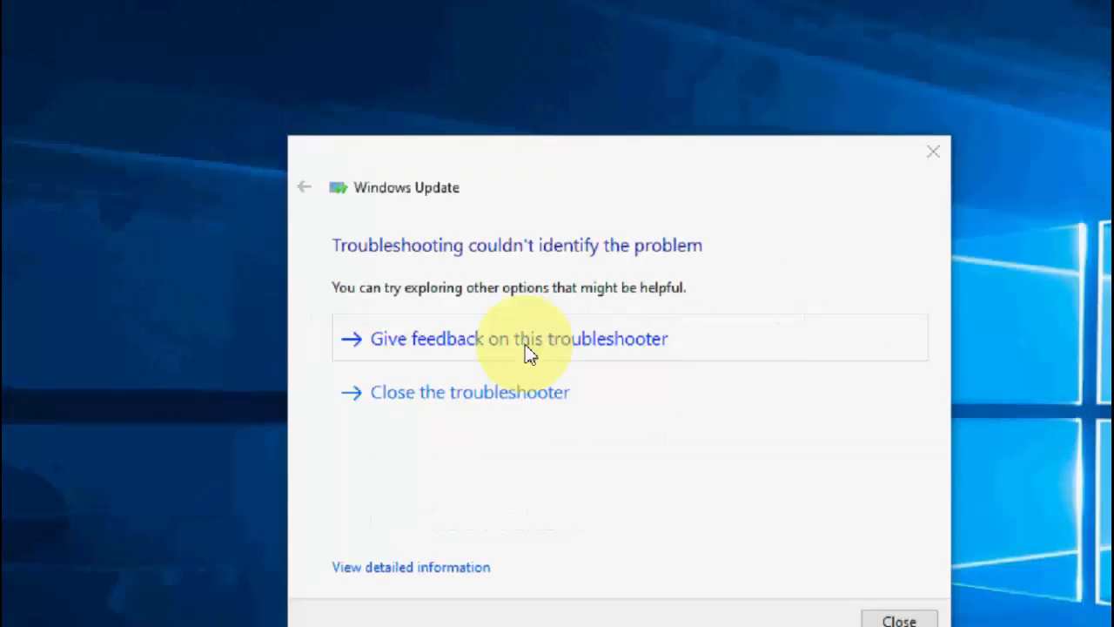
click(932, 151)
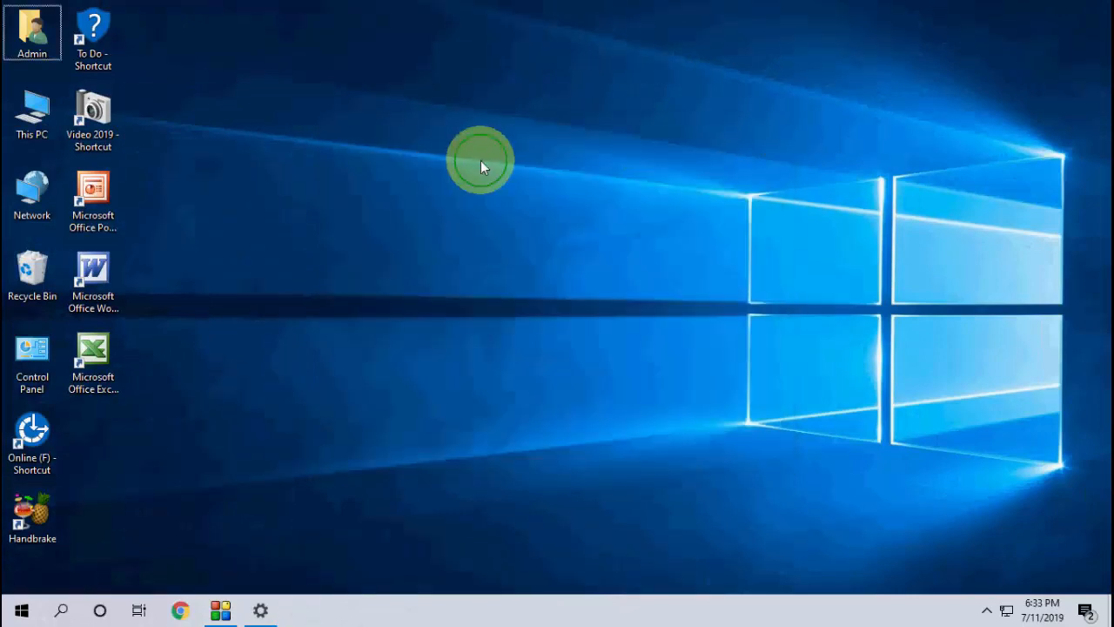
mouse_move(535, 213)
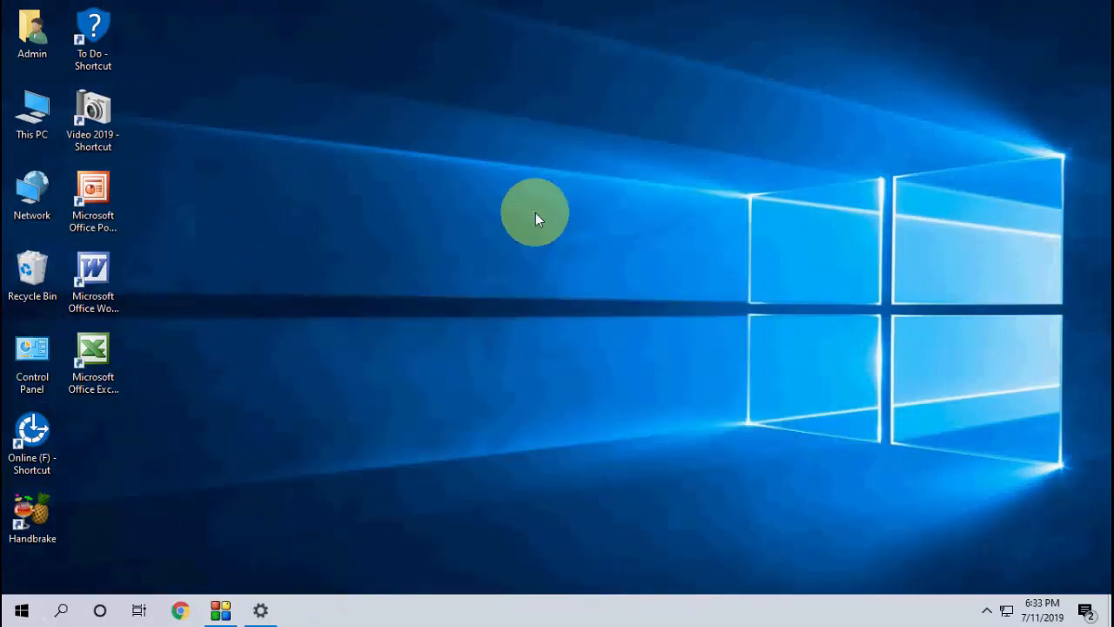